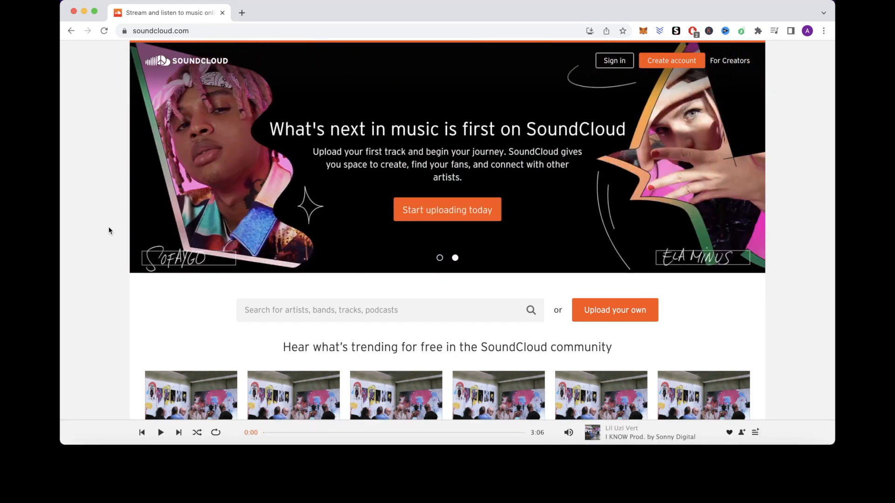
Reach the 'Never stop listening' apps section and open the Google Play badge in a new tab
{"action": "scroll", "scroll_direction": "down", "scroll_amount": 3}
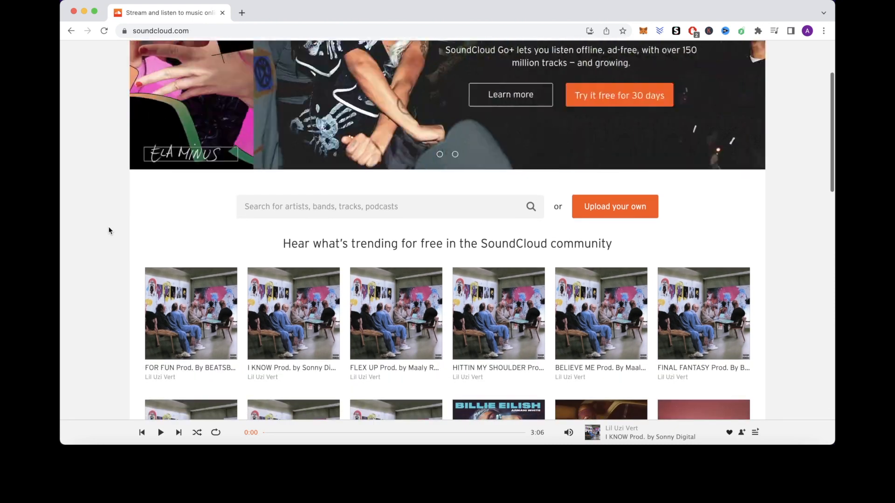
{"action": "scroll", "scroll_direction": "down", "scroll_amount": 3}
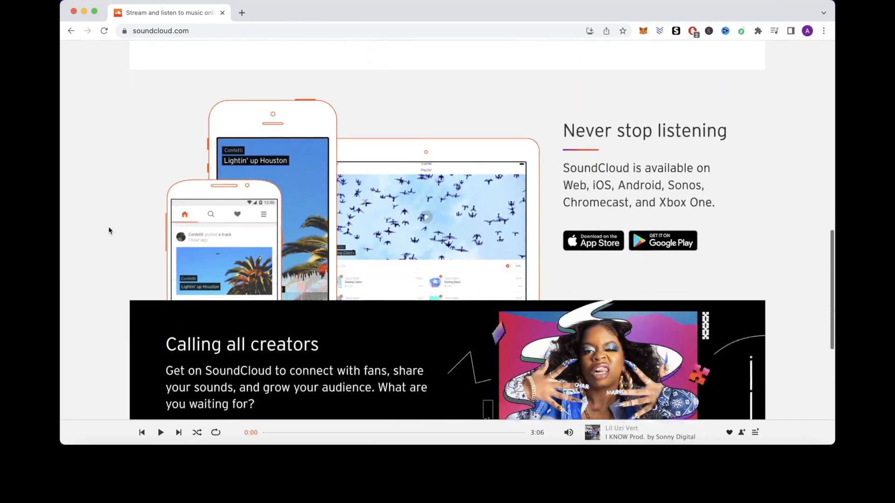
{"action": "scroll", "scroll_direction": "down", "scroll_amount": 3}
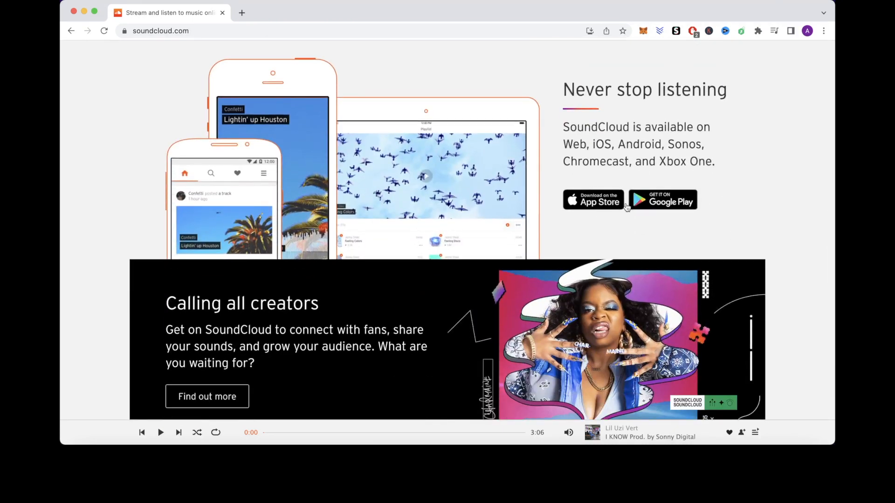
{"action": "scroll", "scroll_direction": "down", "scroll_amount": 3}
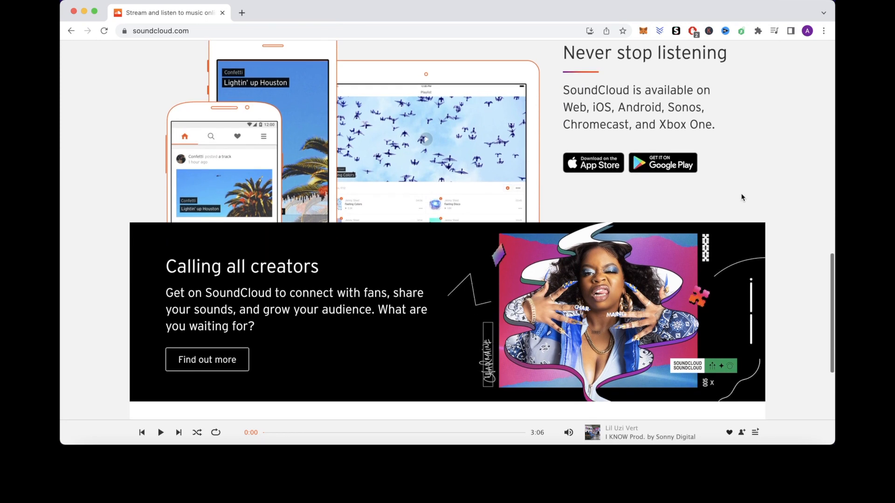
{"action": "scroll", "scroll_direction": "down", "scroll_amount": 3}
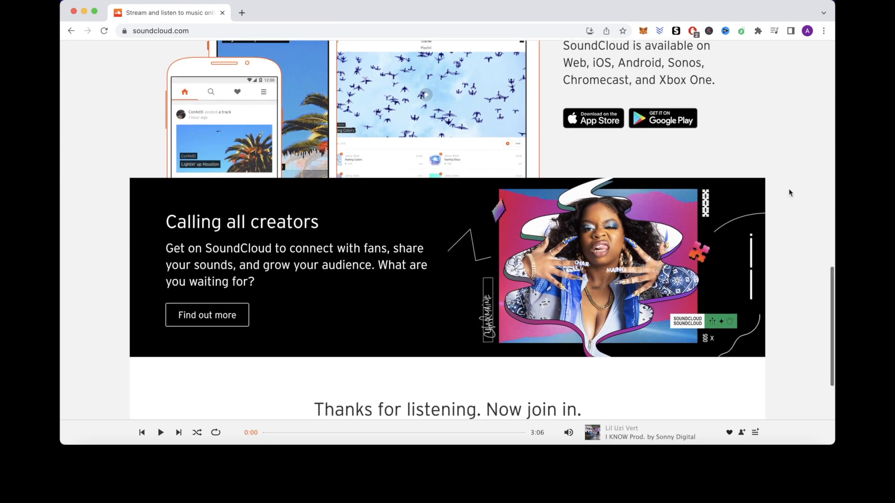
{"action": "left_click", "coordinate": [663, 119]}
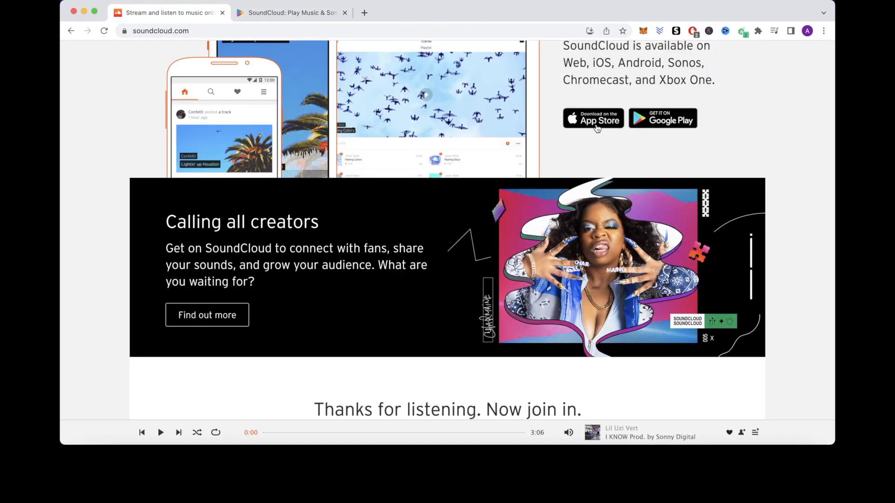
Open the App Store badge to view the SoundCloud: Discover New Music listing on apps.apple.com
{"action": "left_click", "coordinate": [592, 118]}
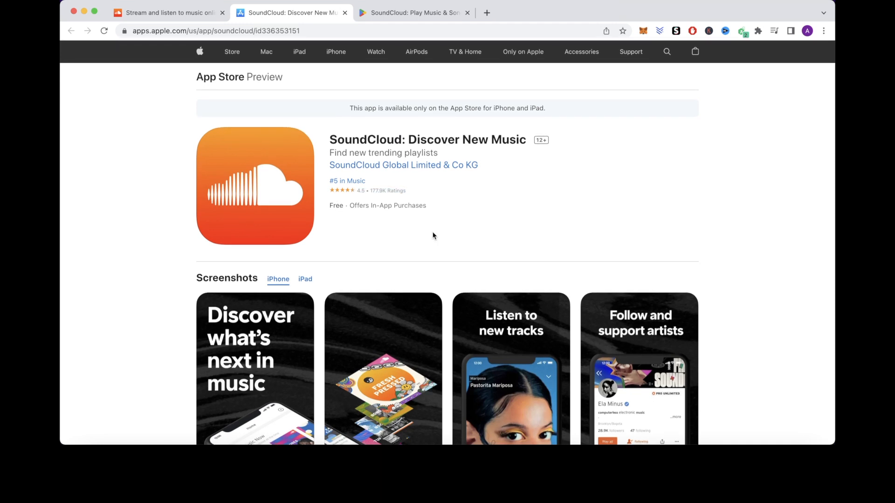
{"action": "mouse_move", "coordinate": [535, 212]}
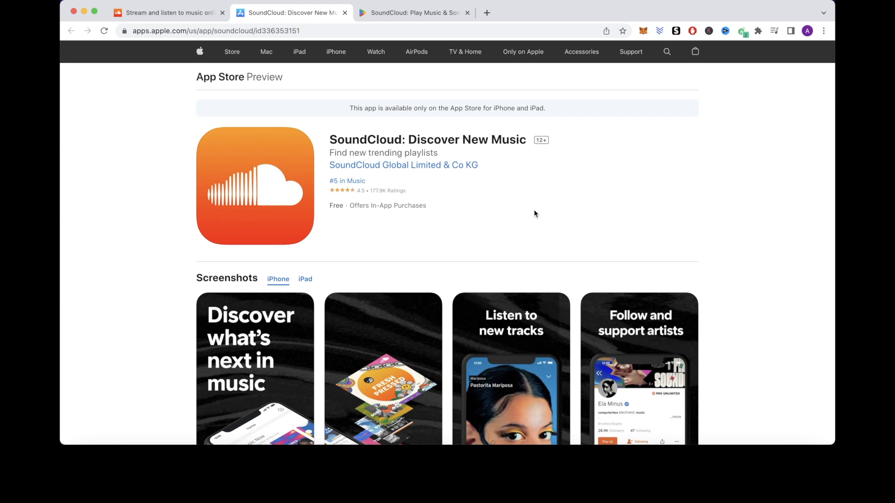
{"action": "mouse_move", "coordinate": [329, 84]}
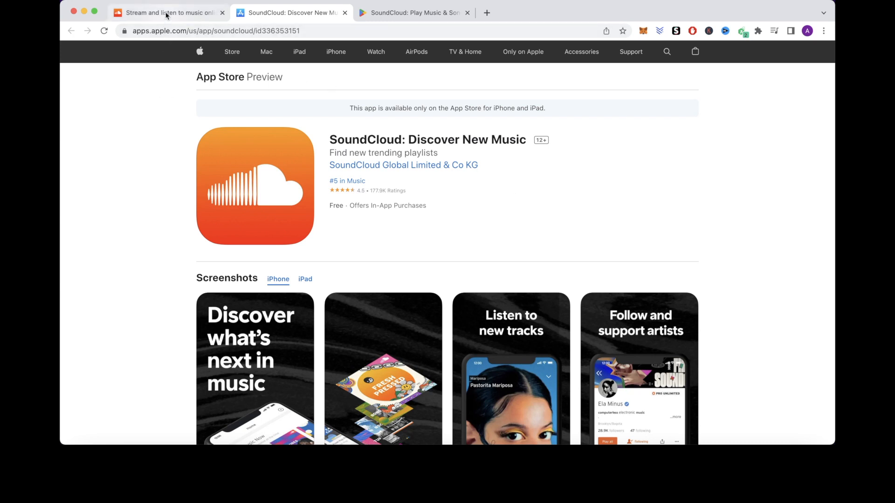
Return to SoundCloud, view Library > Playlists, then browse the Home discover page
{"action": "left_click", "coordinate": [163, 13]}
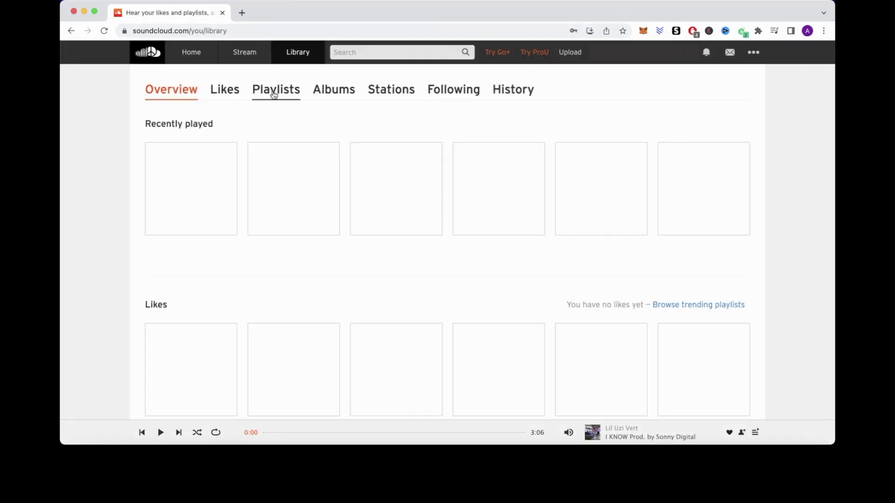
{"action": "left_click", "coordinate": [276, 89]}
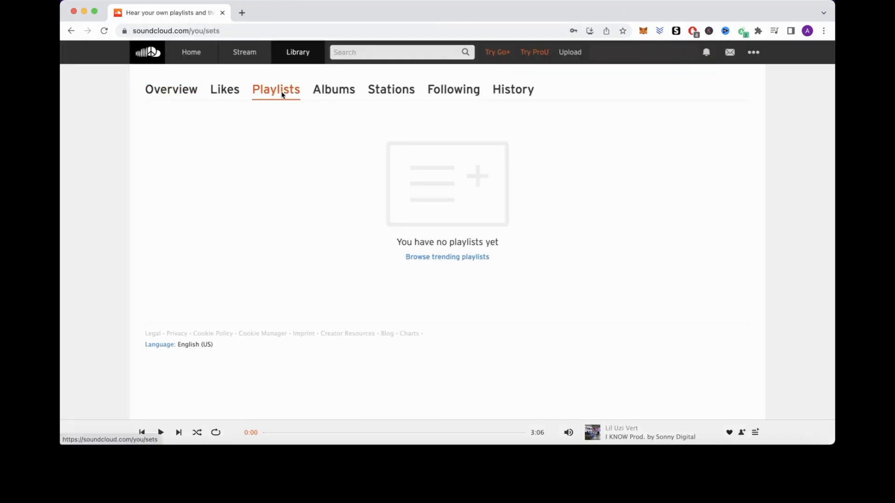
{"action": "left_click", "coordinate": [447, 257]}
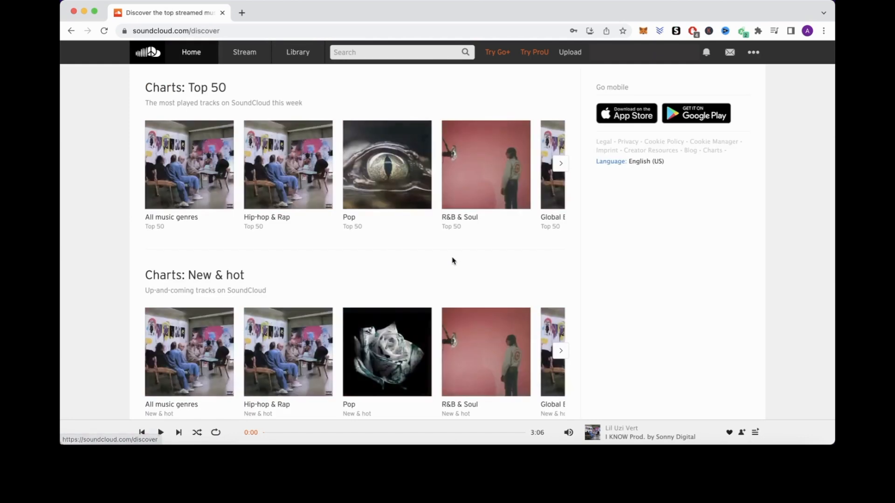
{"action": "scroll", "scroll_direction": "down", "scroll_amount": 3}
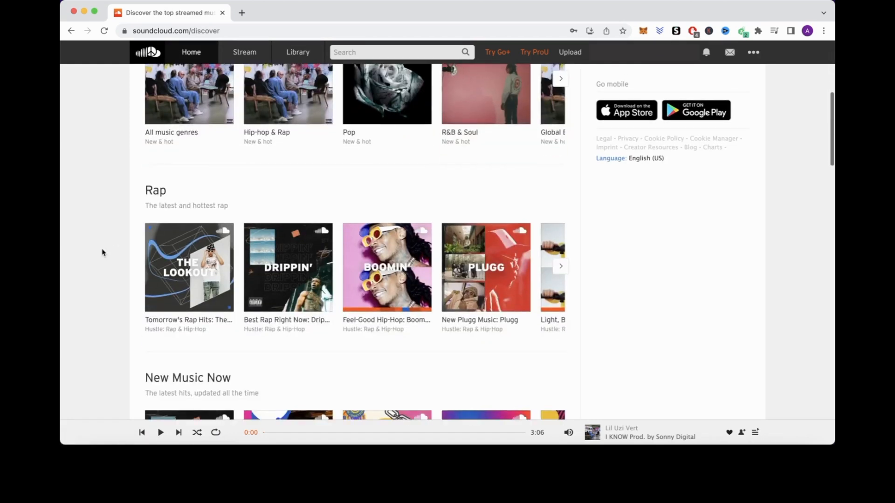
{"action": "scroll", "scroll_direction": "down", "scroll_amount": 3}
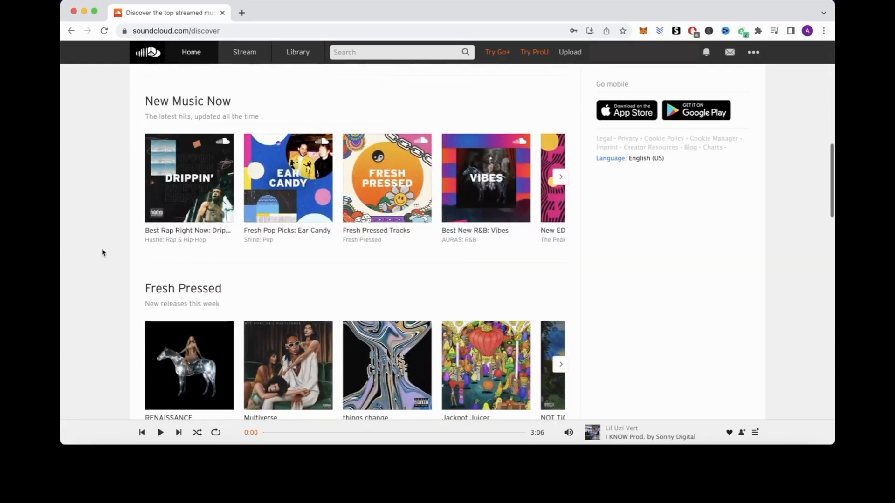
{"action": "scroll", "scroll_direction": "up", "scroll_amount": 3}
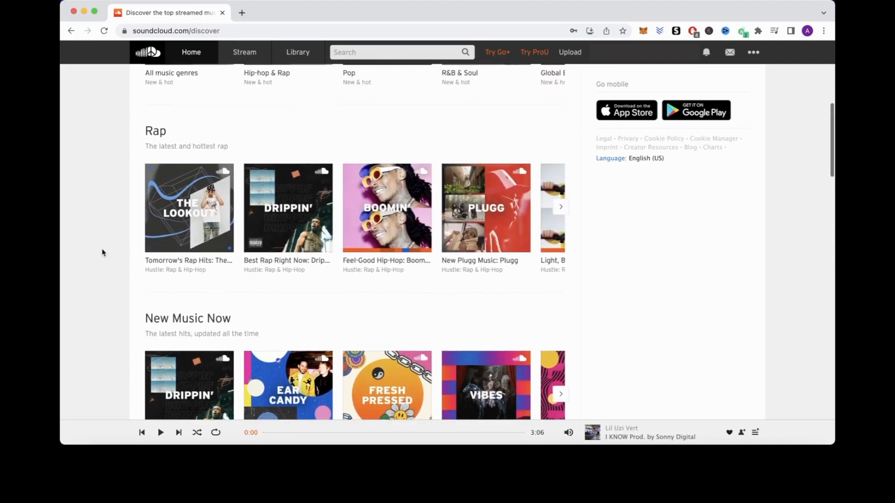
{"action": "mouse_move", "coordinate": [190, 211]}
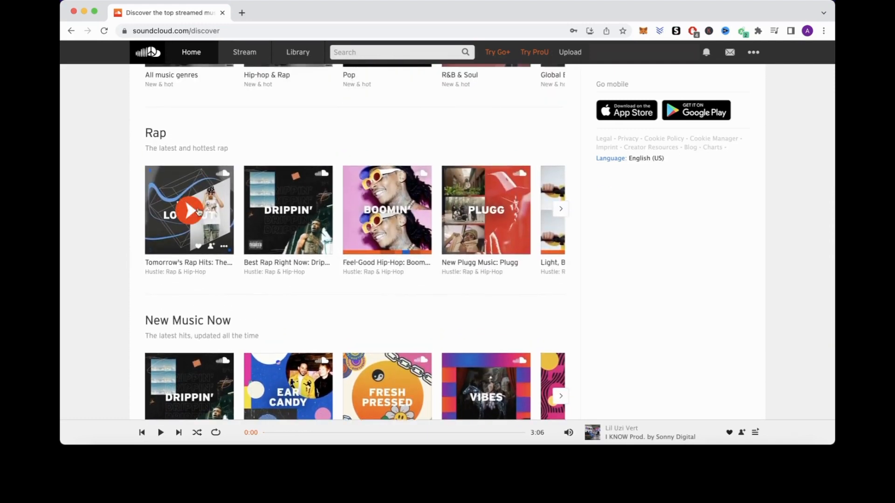
Open Tomorrow's Rap Hits: The Lookout and start playing Burning Up (feat. The Kid LAROI)
{"action": "left_click", "coordinate": [190, 210]}
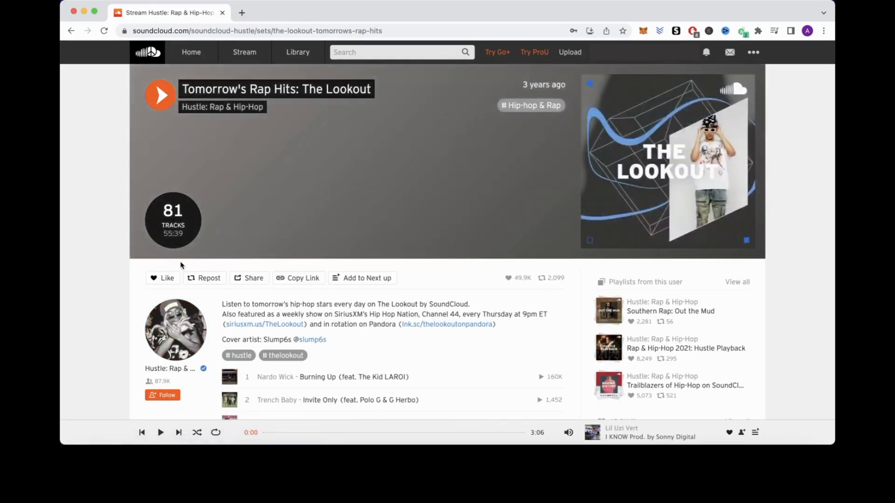
{"action": "scroll", "scroll_direction": "down", "scroll_amount": 3}
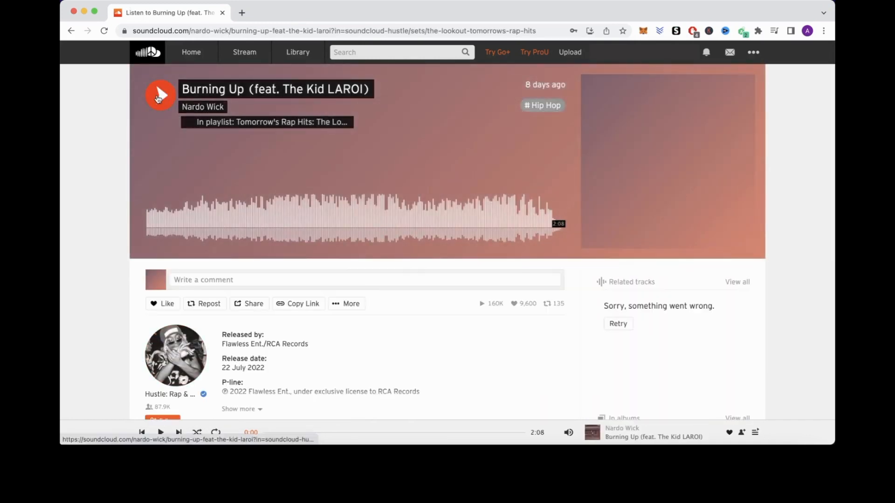
{"action": "left_click", "coordinate": [161, 95]}
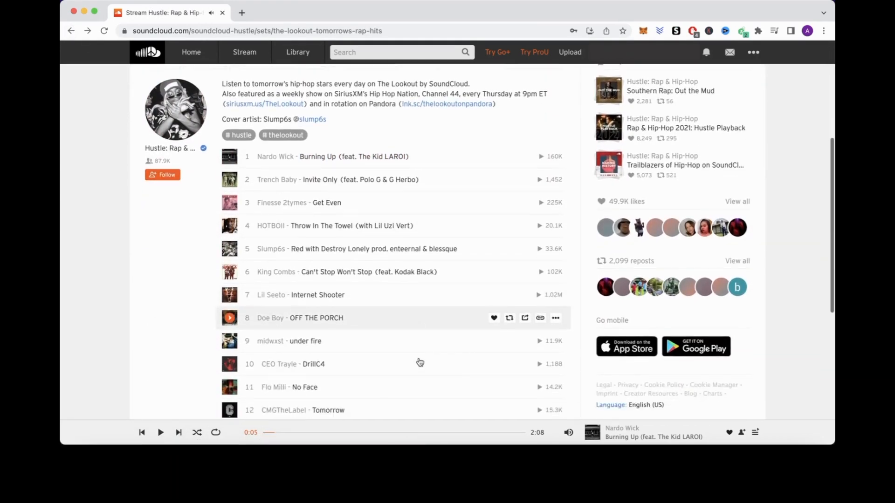
{"action": "scroll", "scroll_direction": "down", "scroll_amount": 3}
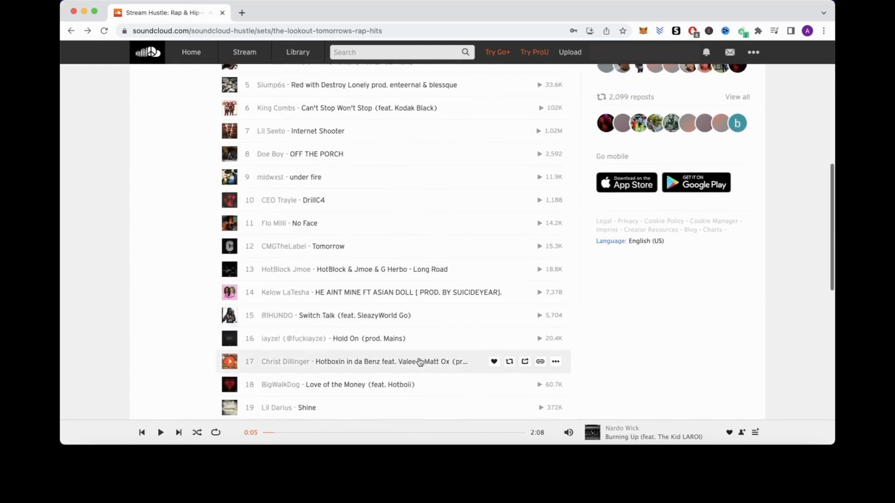
{"action": "scroll", "scroll_direction": "down", "scroll_amount": 3}
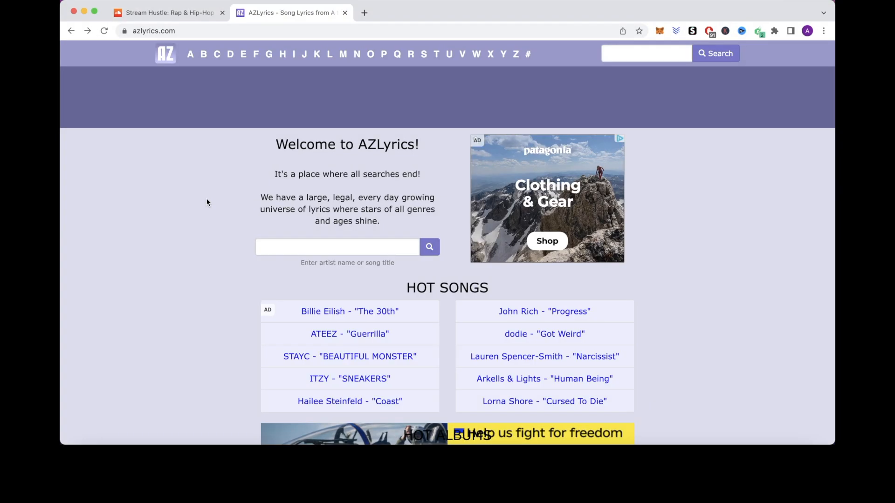
{"action": "mouse_move", "coordinate": [233, 178]}
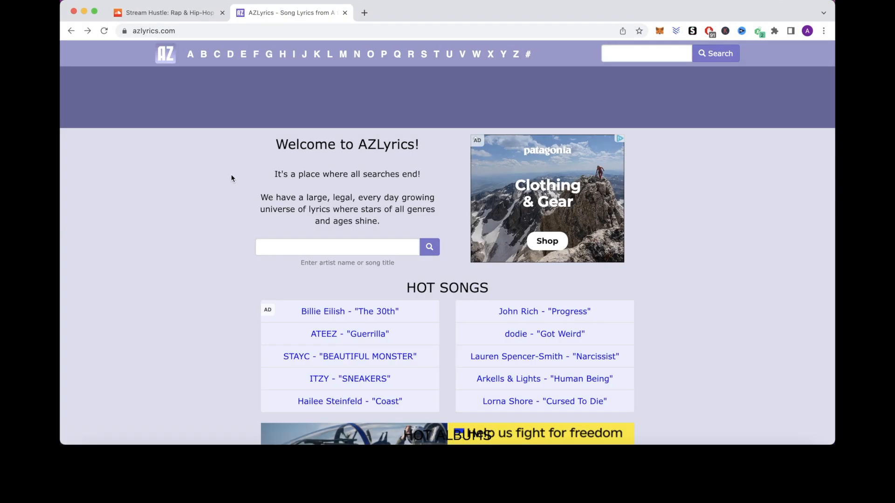
{"action": "mouse_move", "coordinate": [222, 198]}
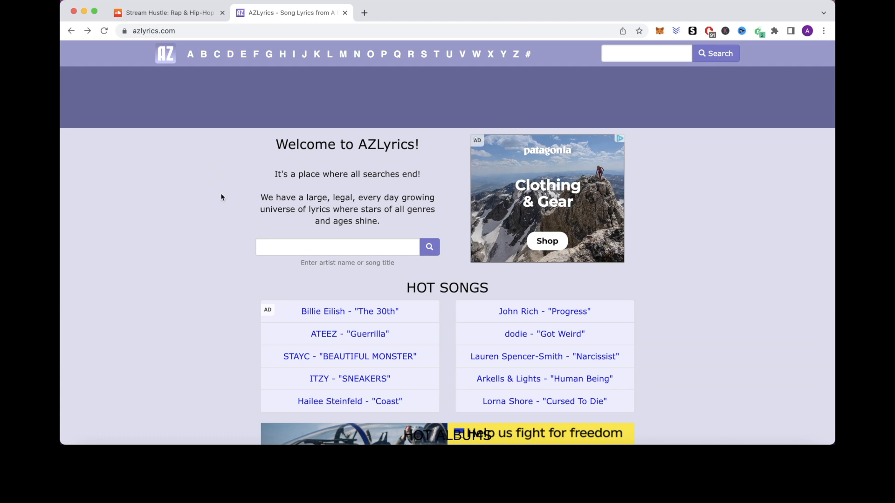
View the AZLyrics page for Hailee Steinfeld's "Coast" and move to the Rev tab
{"action": "scroll", "scroll_direction": "down", "scroll_amount": 3}
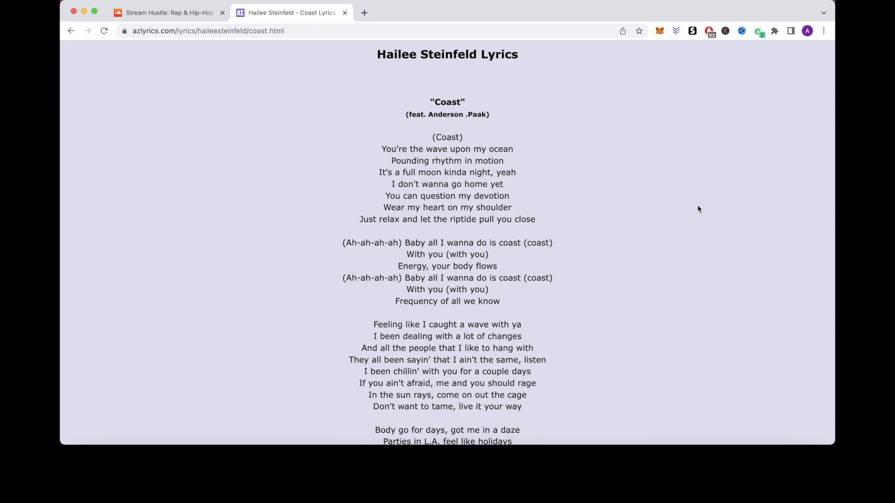
{"action": "left_click", "coordinate": [362, 13]}
{"action": "type", "text": "rev.com"}
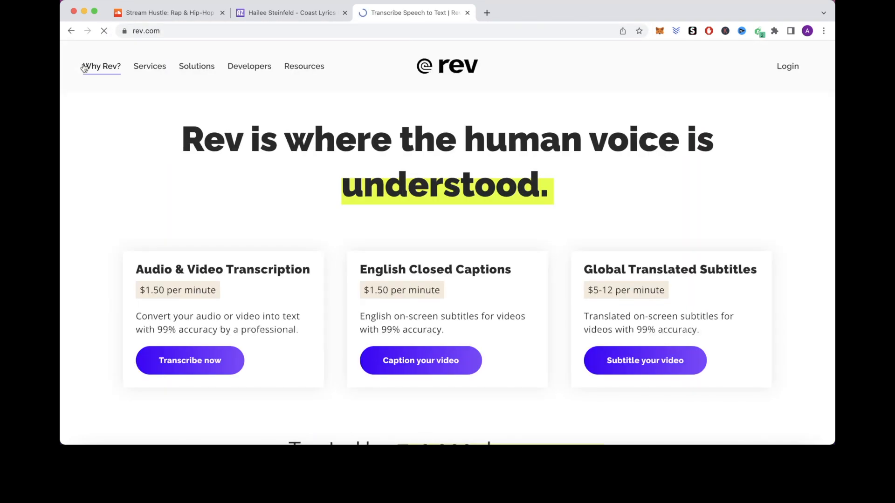
Decline Rev's cookies and scroll to the transcription, captions and subtitles pricing cards
{"action": "scroll", "scroll_direction": "down", "scroll_amount": 3}
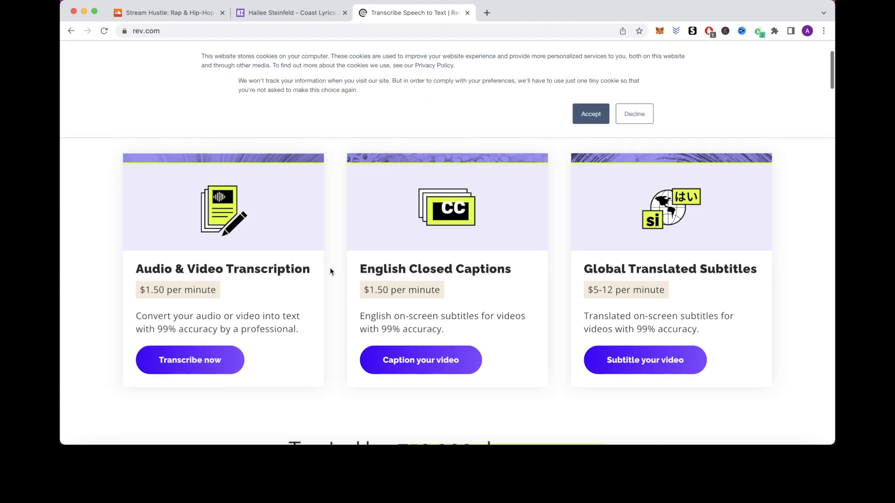
{"action": "mouse_move", "coordinate": [192, 292]}
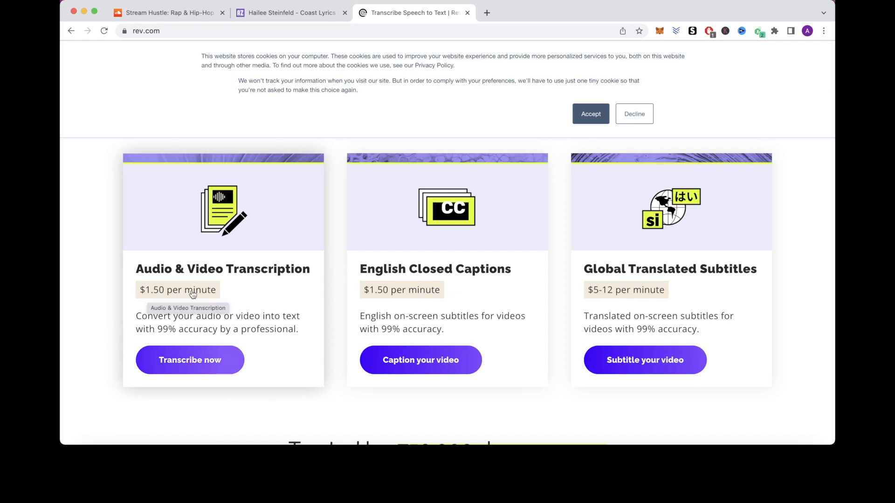
{"action": "mouse_move", "coordinate": [337, 289]}
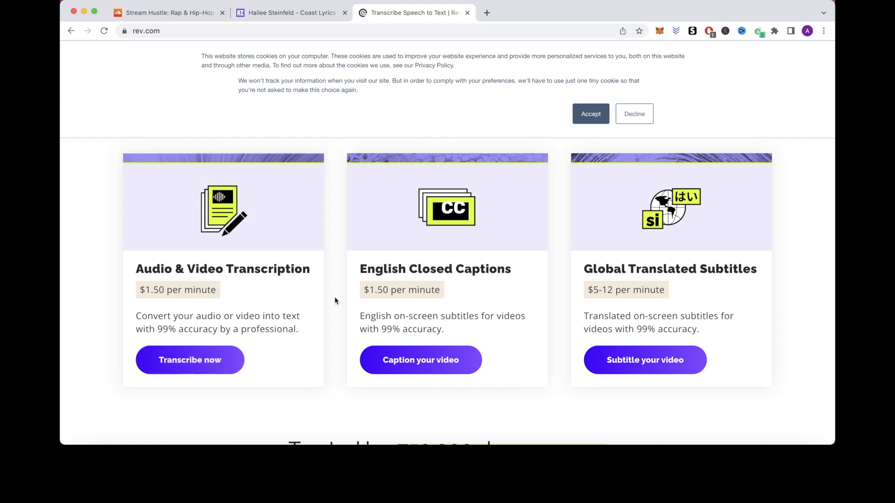
{"action": "mouse_move", "coordinate": [628, 113]}
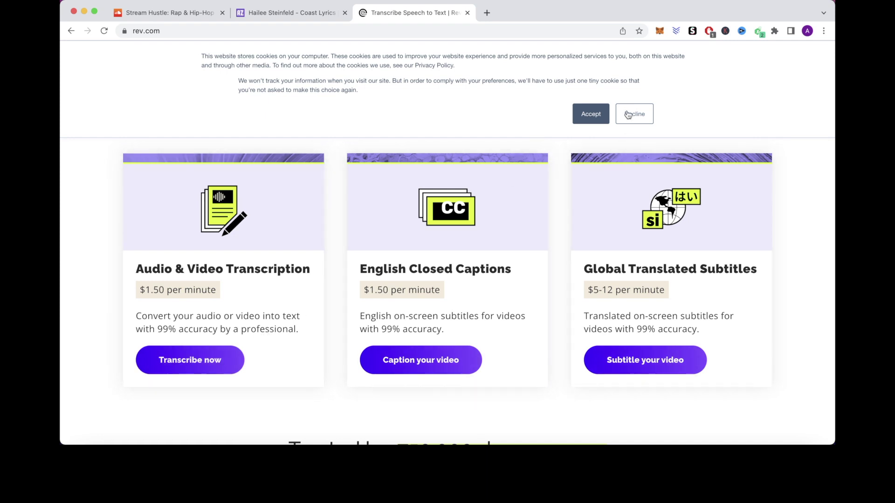
{"action": "left_click", "coordinate": [634, 113]}
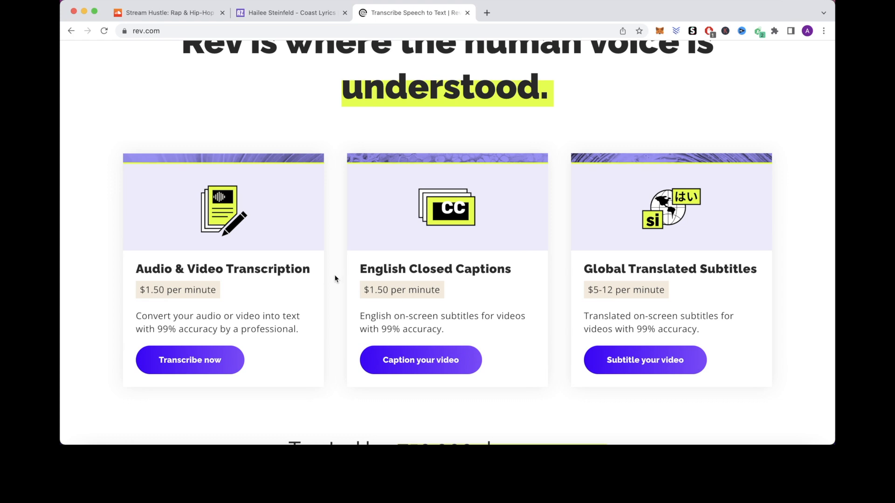
{"action": "scroll", "scroll_direction": "down", "scroll_amount": 3}
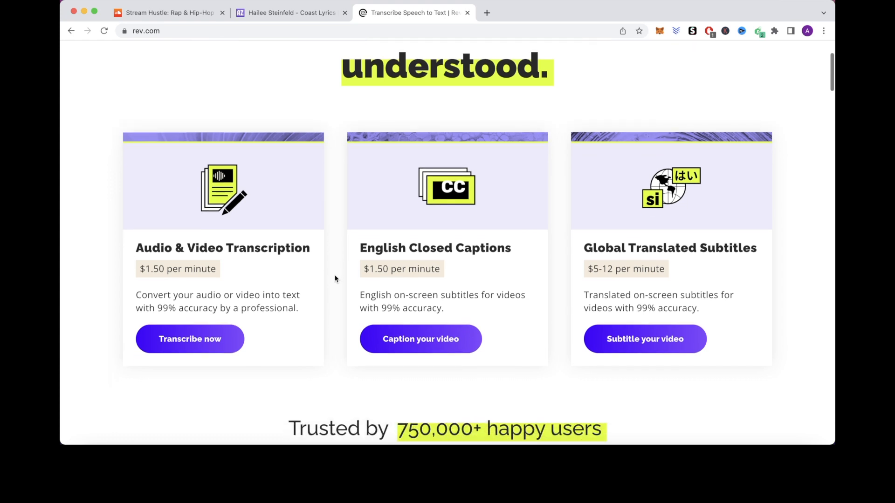
{"action": "scroll", "scroll_direction": "down", "scroll_amount": 3}
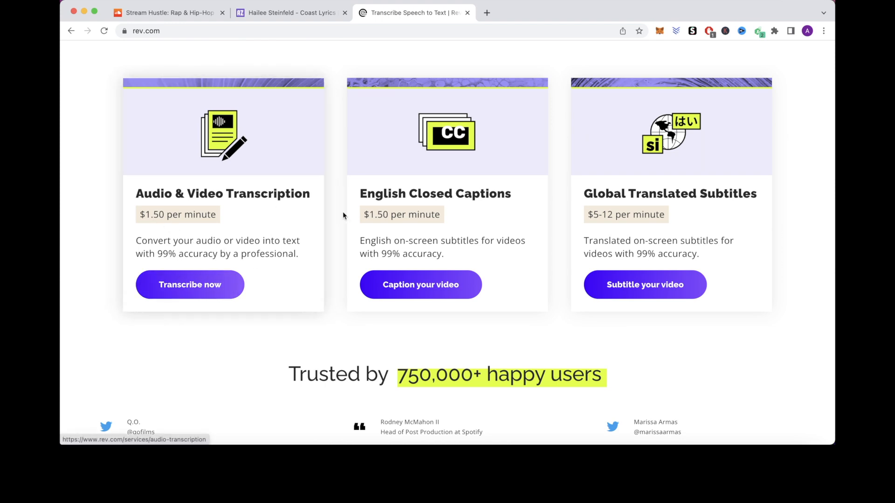
{"action": "mouse_move", "coordinate": [334, 214]}
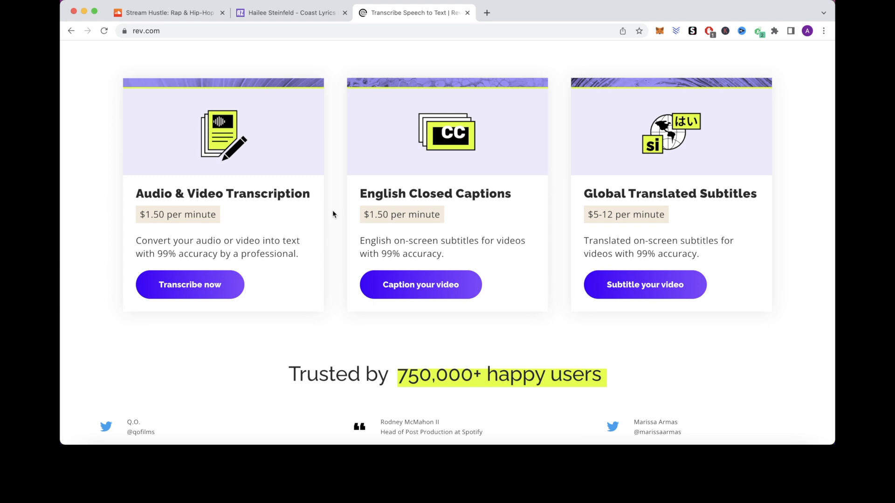
{"action": "scroll", "scroll_direction": "down", "scroll_amount": 3}
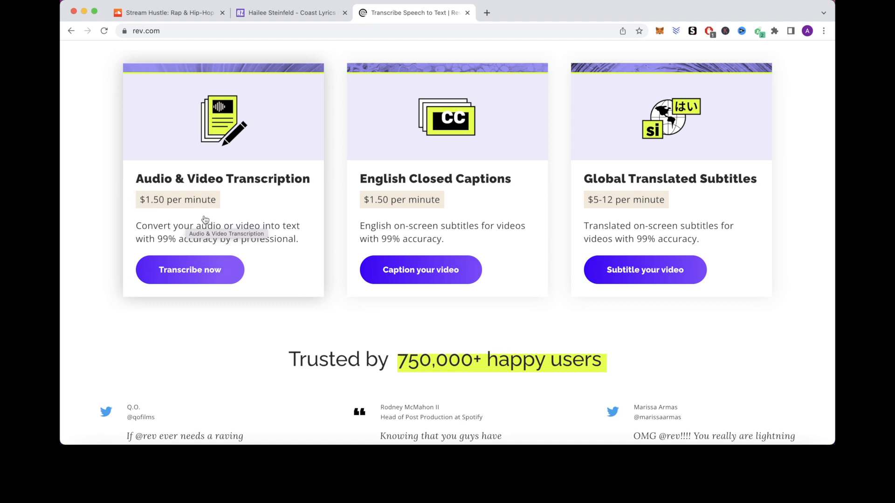
{"action": "mouse_move", "coordinate": [333, 209]}
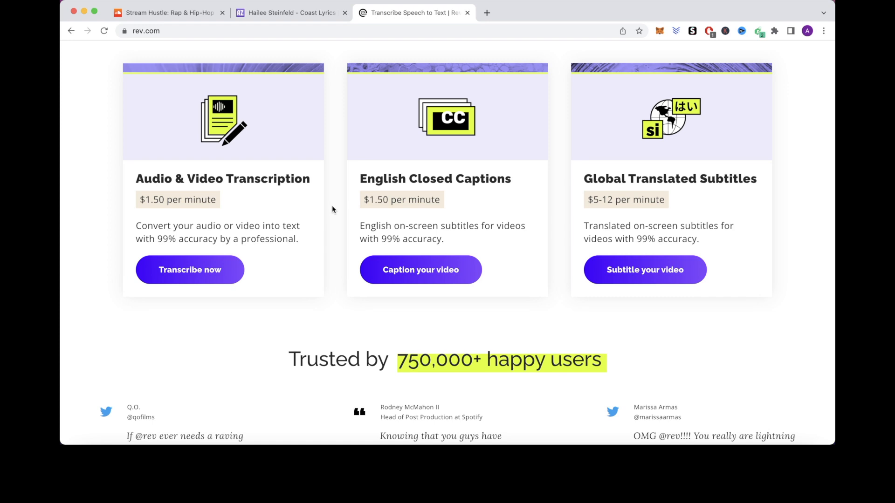
Return to the SoundCloud tab and scroll through the Lookout playlist's tracks
{"action": "left_click", "coordinate": [172, 13]}
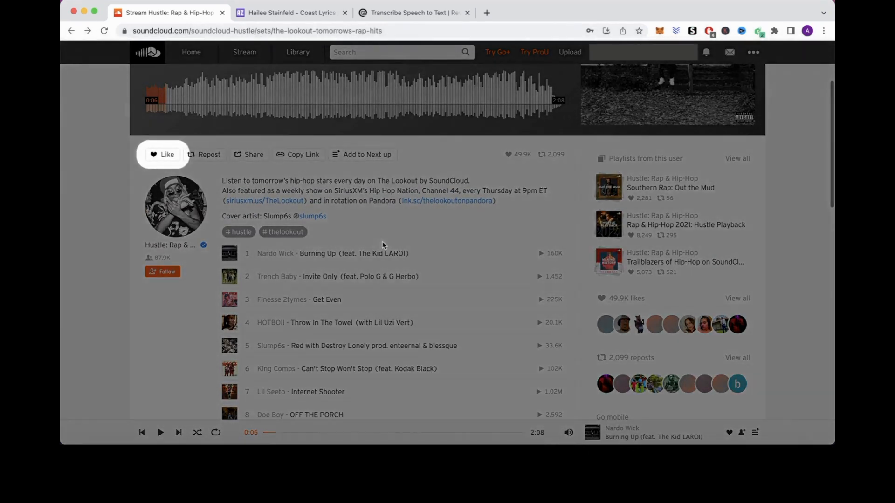
{"action": "mouse_move", "coordinate": [309, 303]}
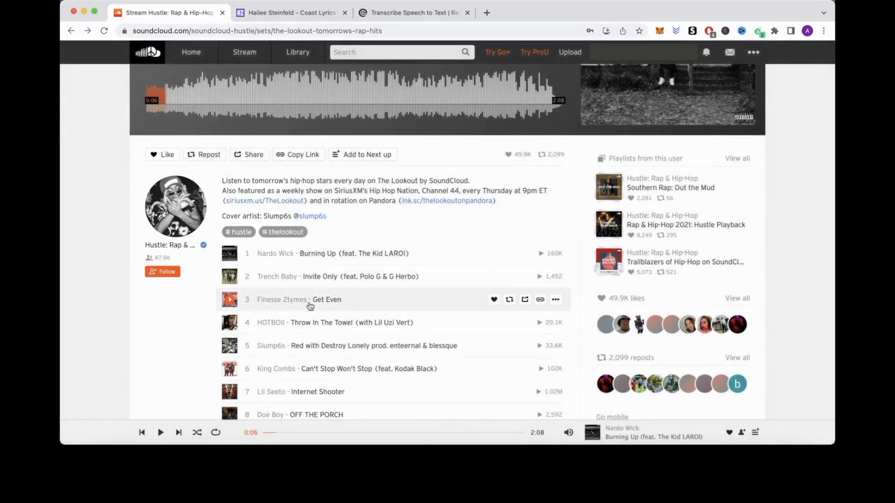
{"action": "scroll", "scroll_direction": "down", "scroll_amount": 3}
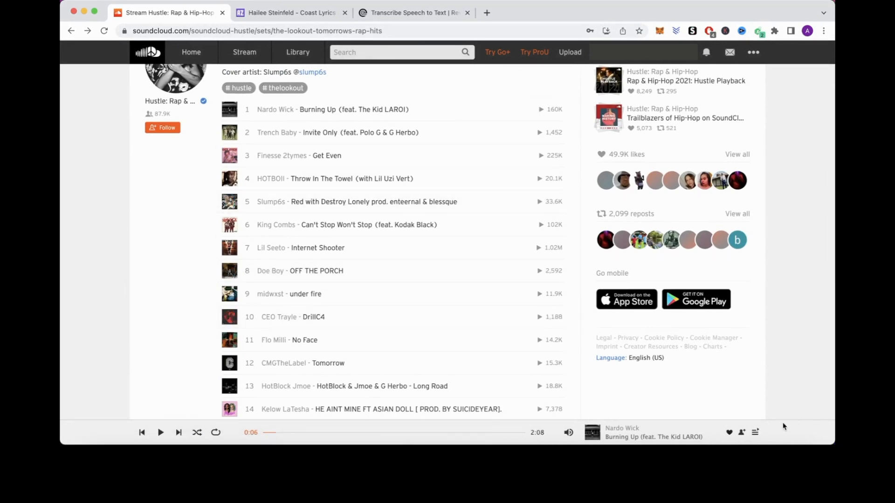
{"action": "mouse_move", "coordinate": [799, 284]}
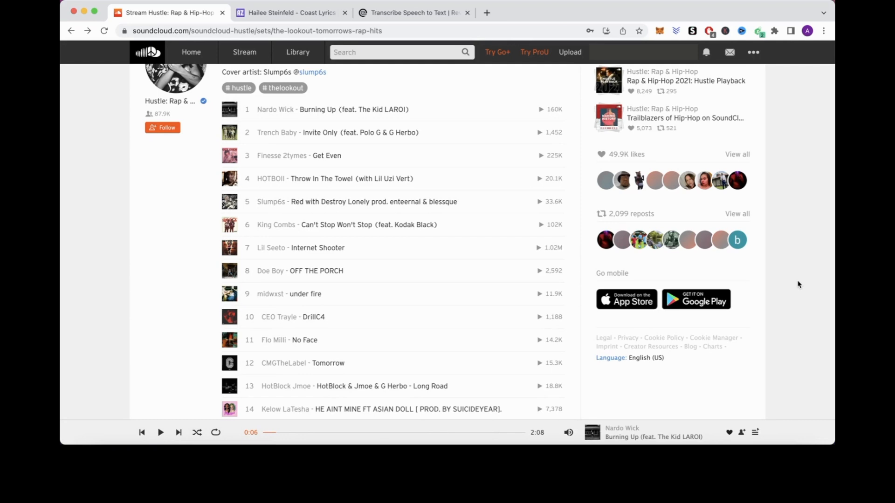
Return to Rev, scroll to the footer and open Become a freelancer
{"action": "left_click", "coordinate": [412, 12]}
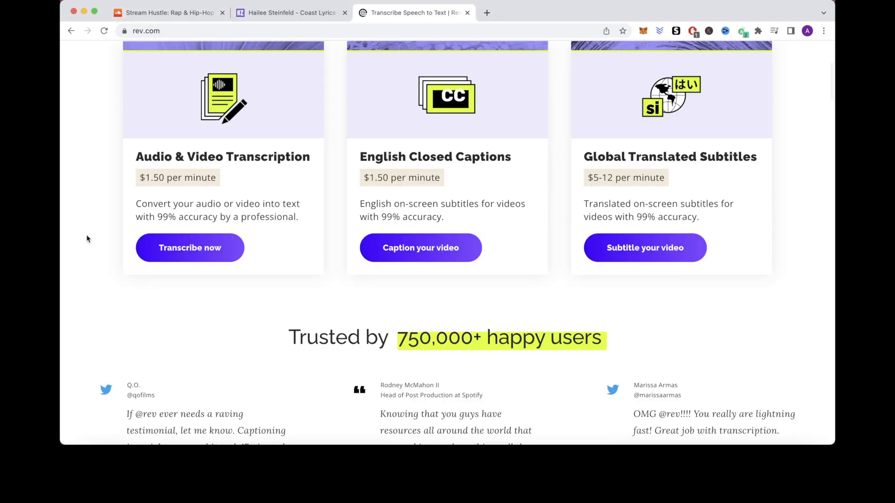
{"action": "scroll", "scroll_direction": "down", "scroll_amount": 3}
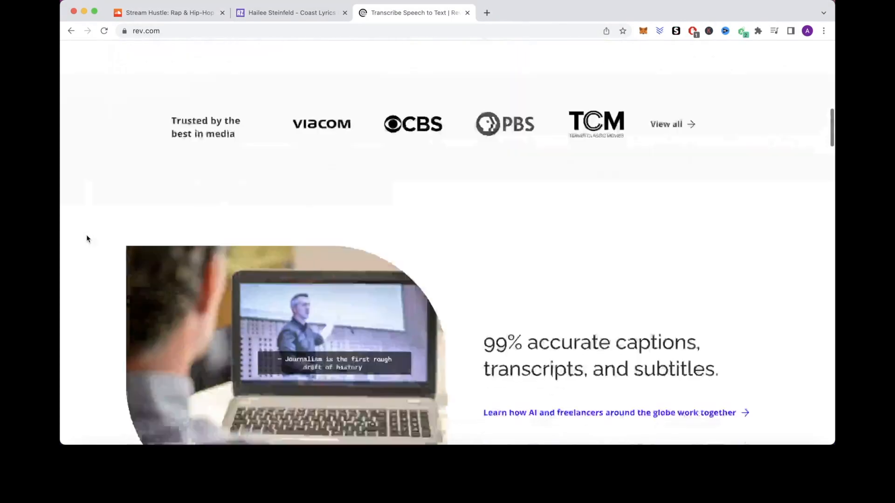
{"action": "scroll", "scroll_direction": "down", "scroll_amount": 3}
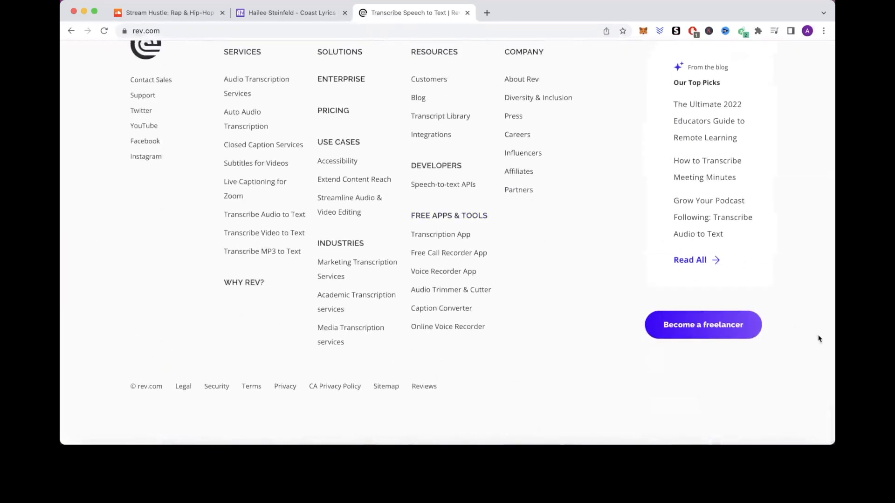
{"action": "left_click", "coordinate": [702, 324]}
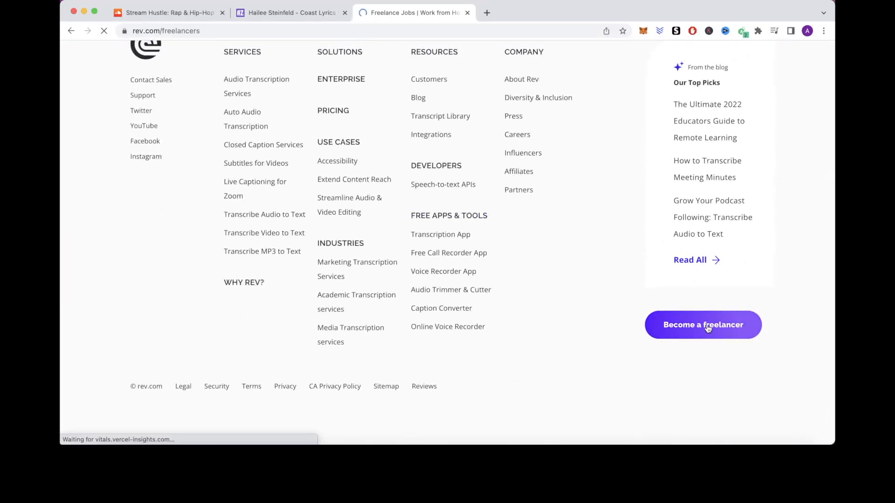
{"action": "left_click", "coordinate": [703, 325]}
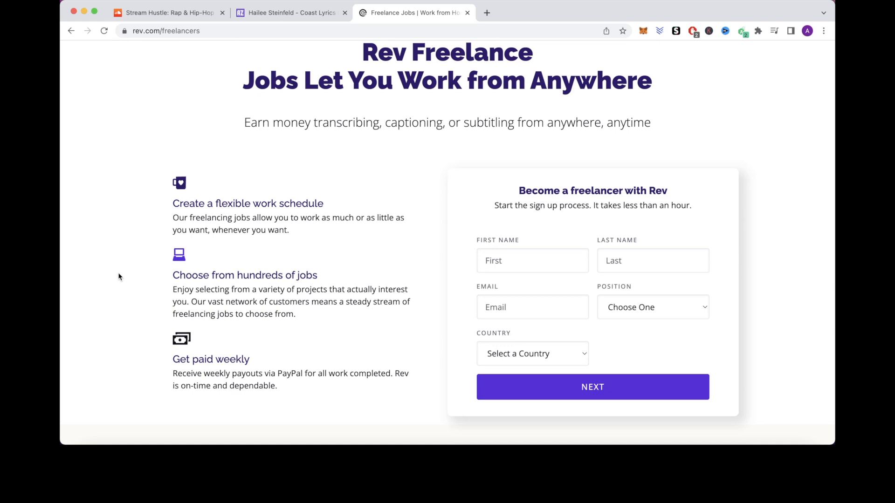
Highlight the 'Create a flexible work schedule' heading and scroll to the Transcriptionist and Captioner role cards
{"action": "left_click_drag", "start_coordinate": [245, 123], "coordinate": [649, 122]}
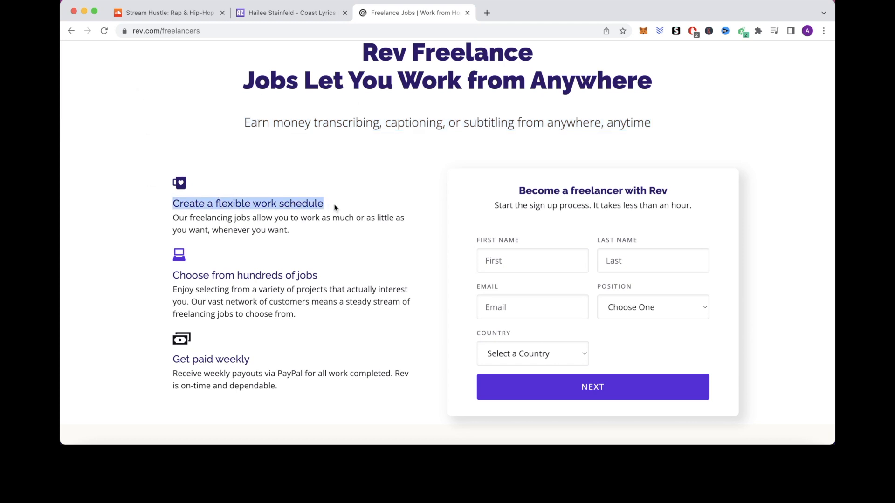
{"action": "mouse_move", "coordinate": [170, 275]}
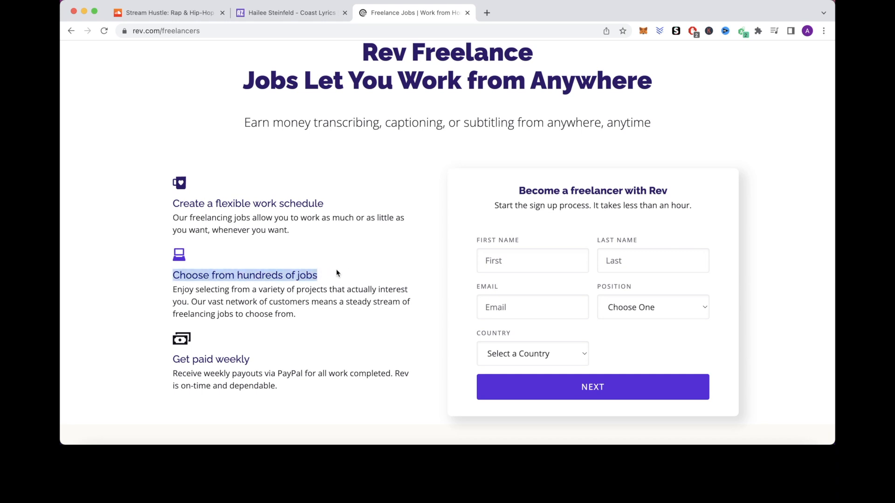
{"action": "scroll", "scroll_direction": "down", "scroll_amount": 3}
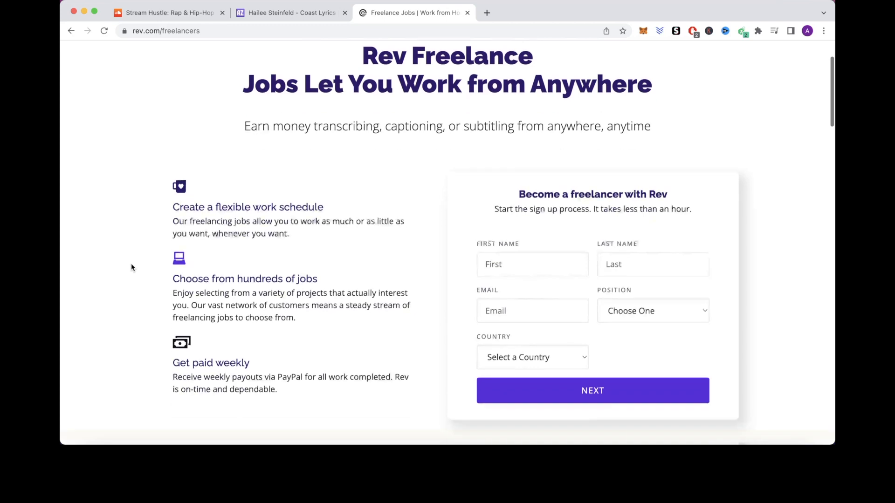
{"action": "scroll", "scroll_direction": "down", "scroll_amount": 3}
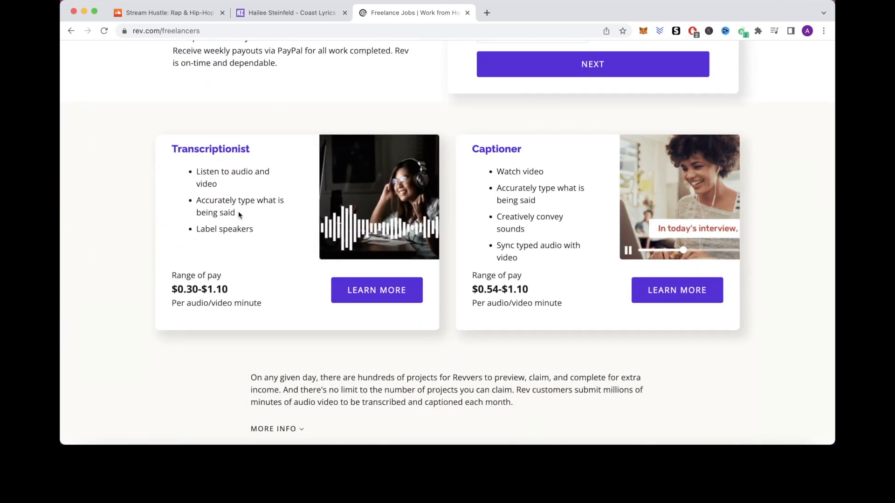
View the Transcriptionist role and scroll past the Rev signup form with its pay figures
{"action": "left_click", "coordinate": [377, 291]}
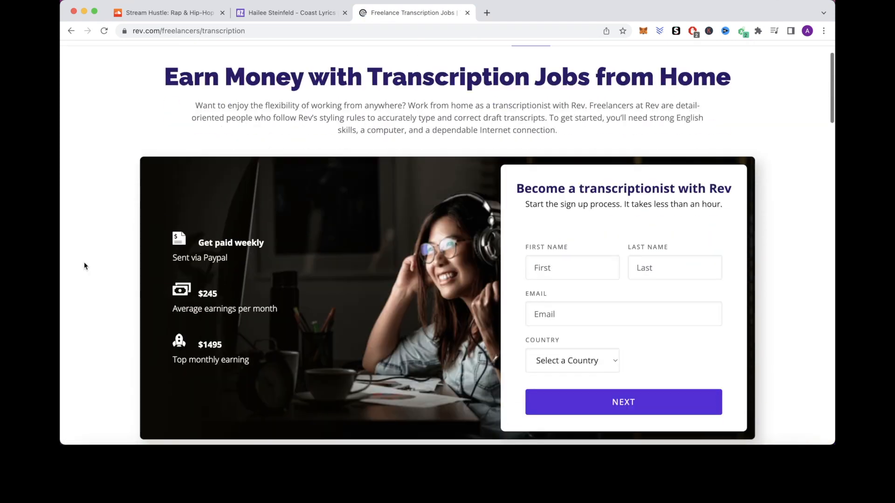
{"action": "scroll", "scroll_direction": "down", "scroll_amount": 3}
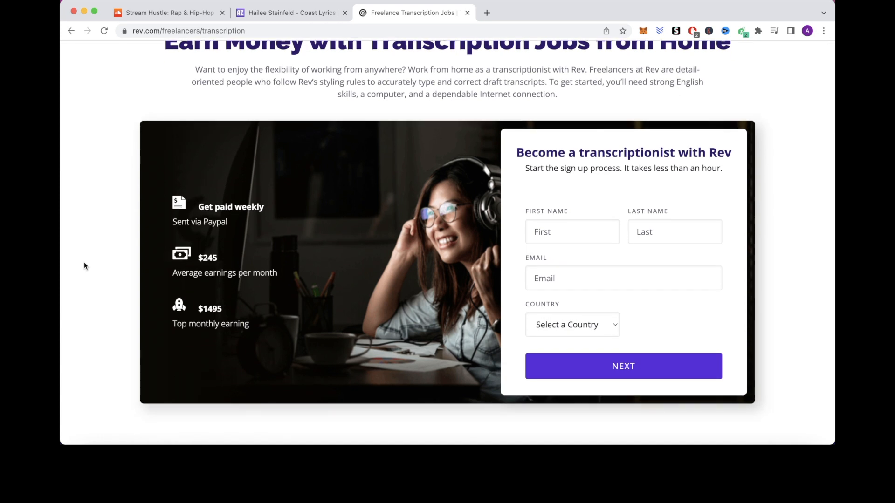
{"action": "scroll", "scroll_direction": "down", "scroll_amount": 3}
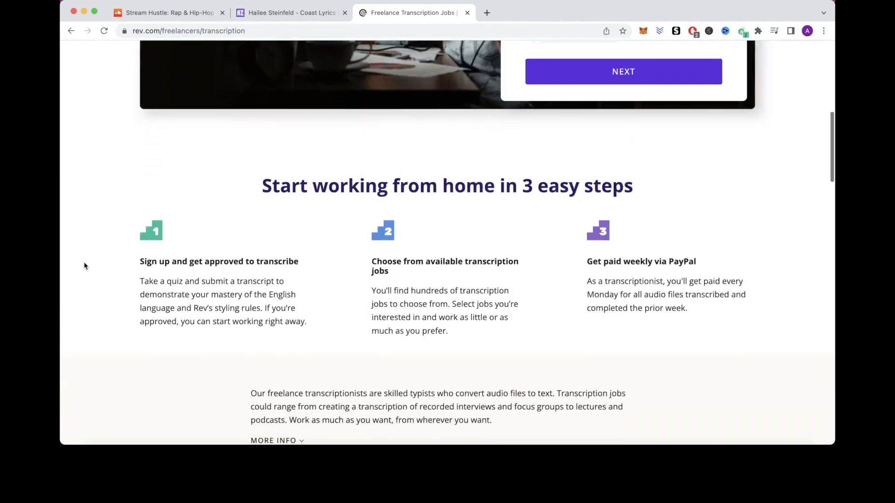
{"action": "scroll", "scroll_direction": "down", "scroll_amount": 3}
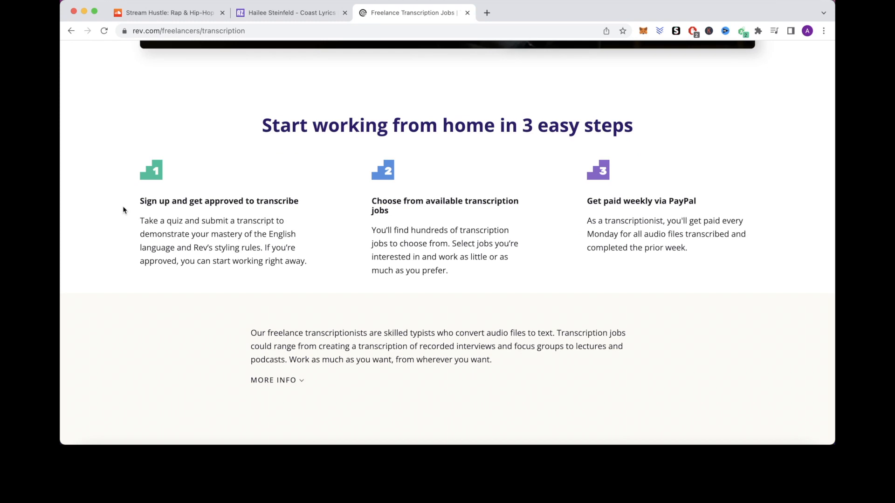
{"action": "mouse_move", "coordinate": [328, 220]}
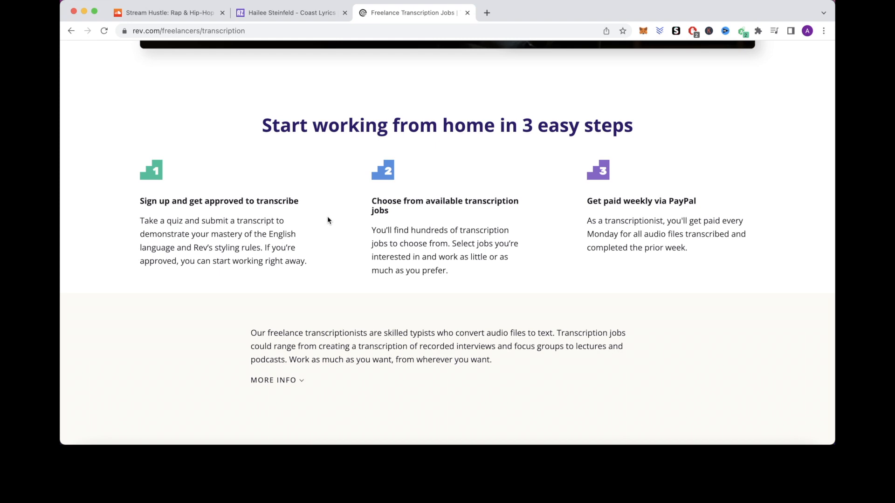
{"action": "scroll", "scroll_direction": "down", "scroll_amount": 3}
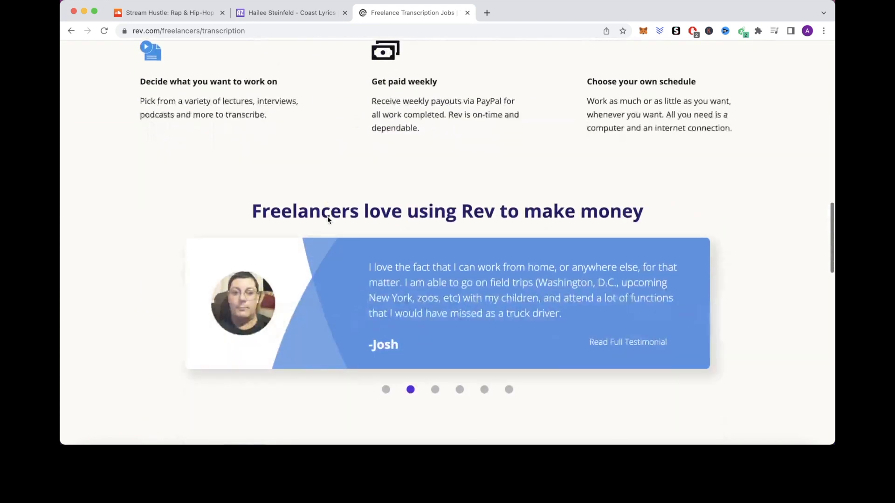
{"action": "scroll", "scroll_direction": "down", "scroll_amount": 3}
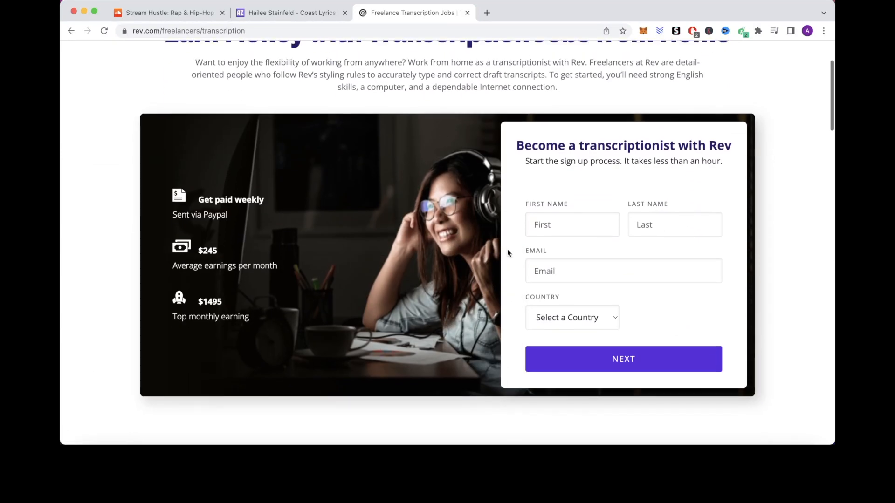
{"action": "scroll", "scroll_direction": "down", "scroll_amount": 3}
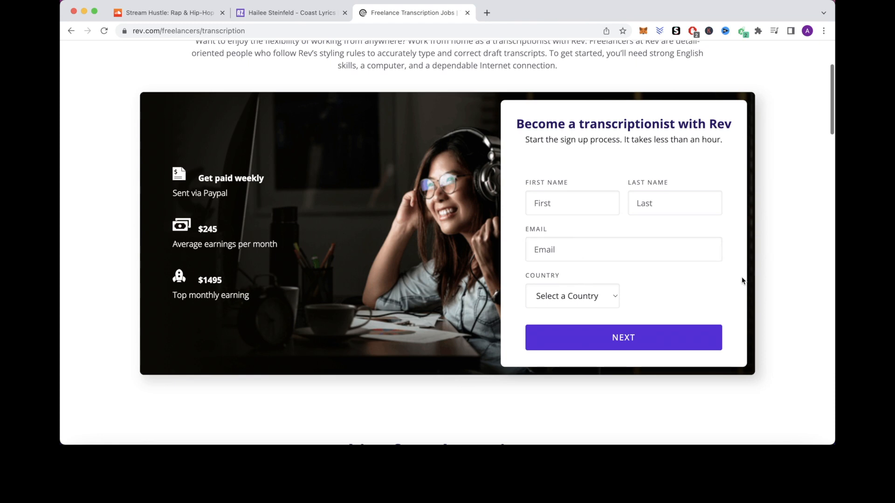
{"action": "mouse_move", "coordinate": [776, 270]}
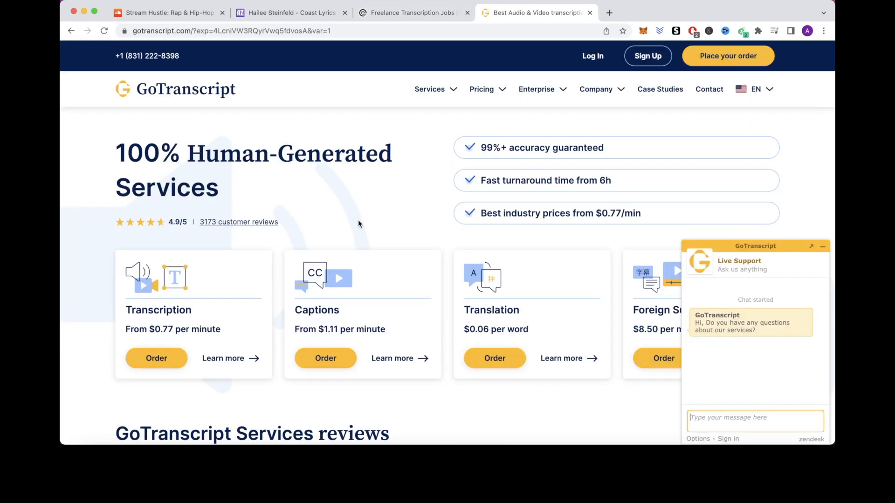
{"action": "mouse_move", "coordinate": [822, 246]}
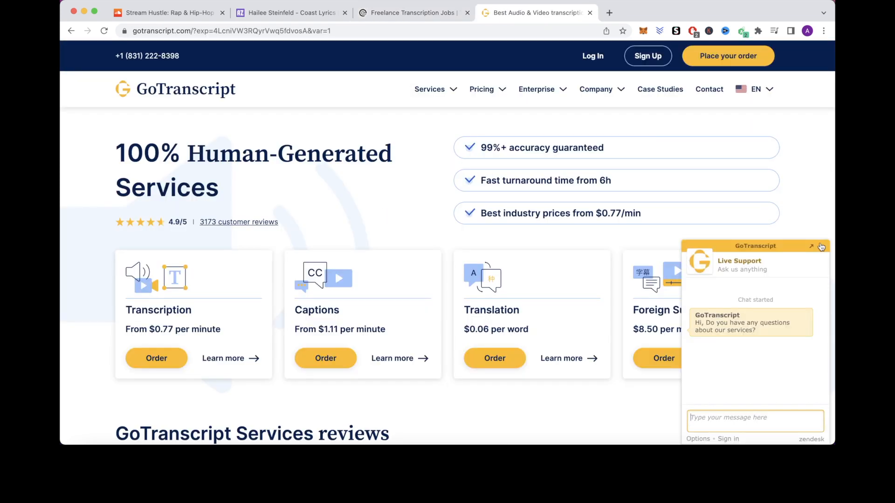
Close GoTranscript's live support chat, briefly revisit the Rev jobs tab and come back to GoTranscript
{"action": "left_click", "coordinate": [820, 246]}
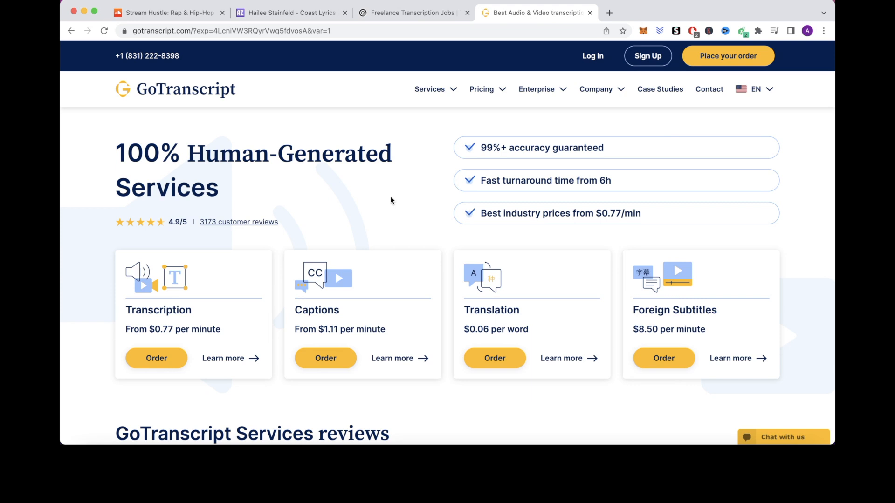
{"action": "mouse_move", "coordinate": [378, 322]}
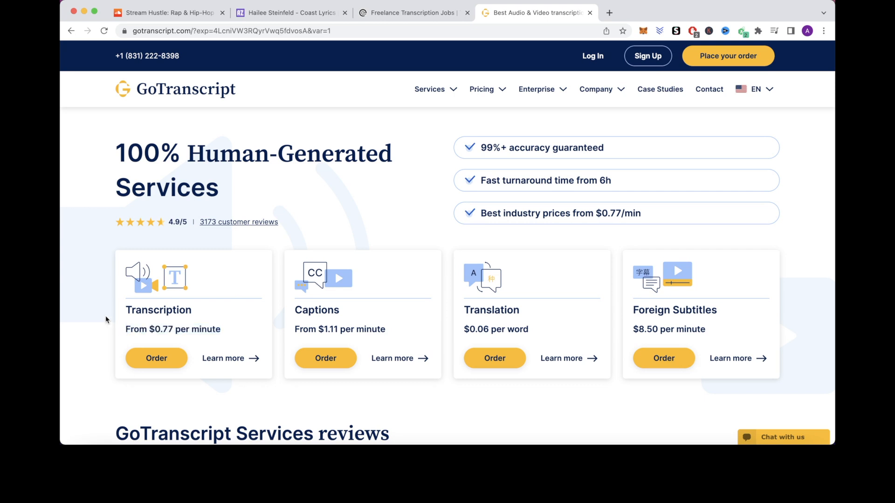
{"action": "scroll", "scroll_direction": "down", "scroll_amount": 3}
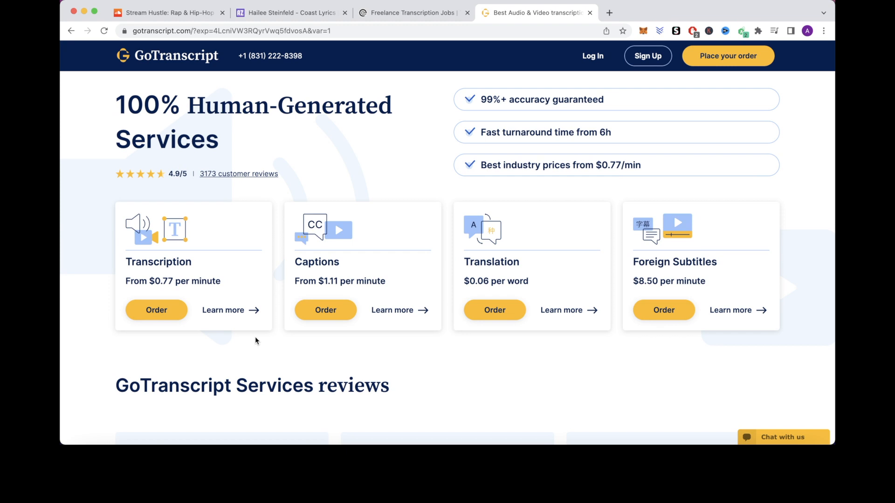
{"action": "mouse_move", "coordinate": [304, 349]}
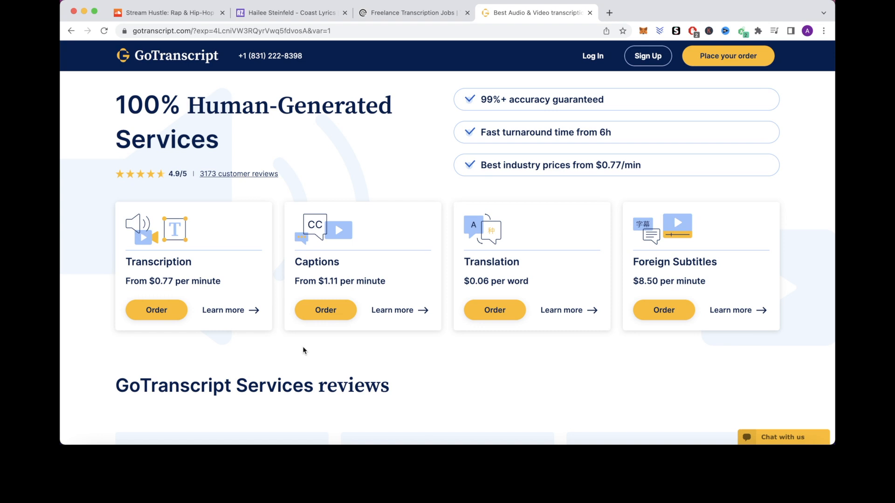
{"action": "mouse_move", "coordinate": [382, 173]}
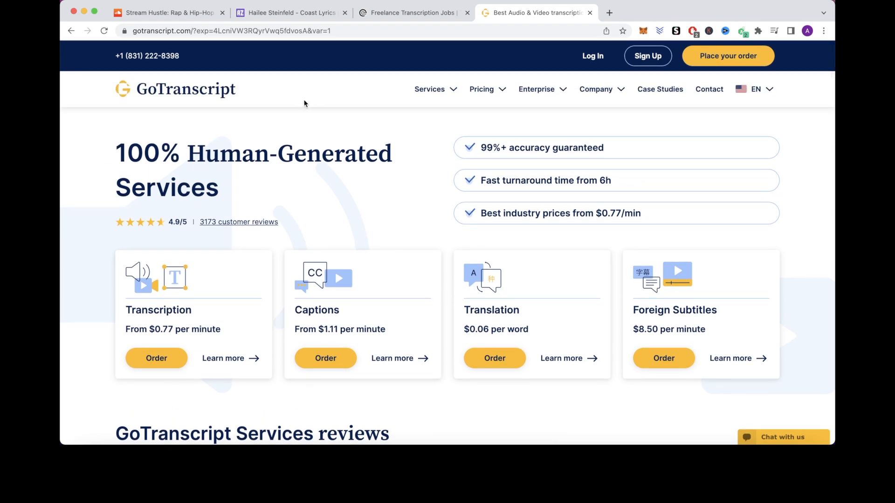
{"action": "left_click", "coordinate": [413, 14]}
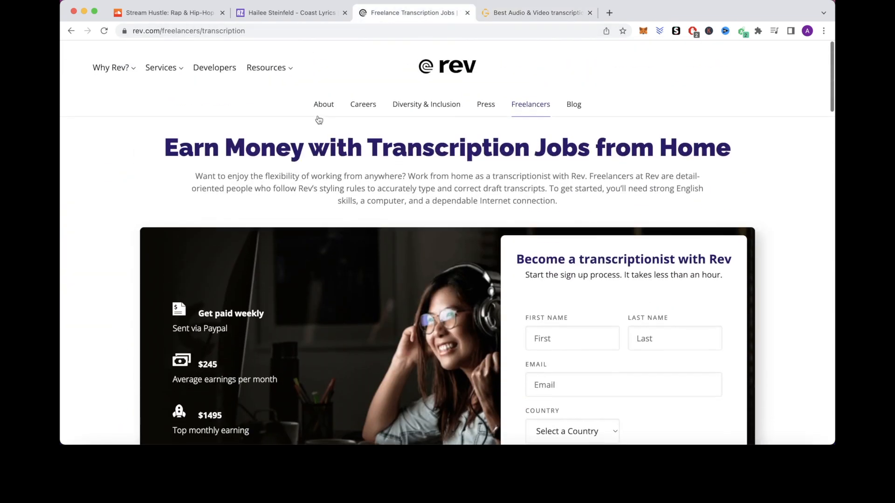
{"action": "left_click", "coordinate": [538, 13]}
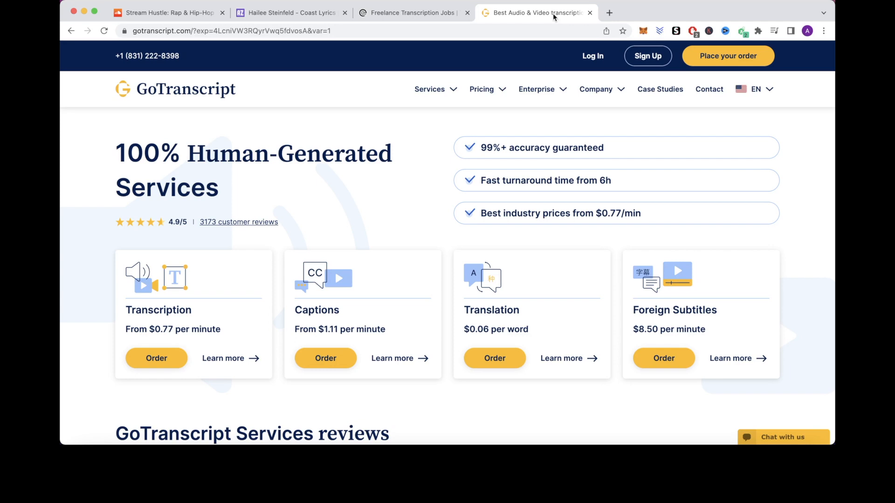
{"action": "mouse_move", "coordinate": [423, 172]}
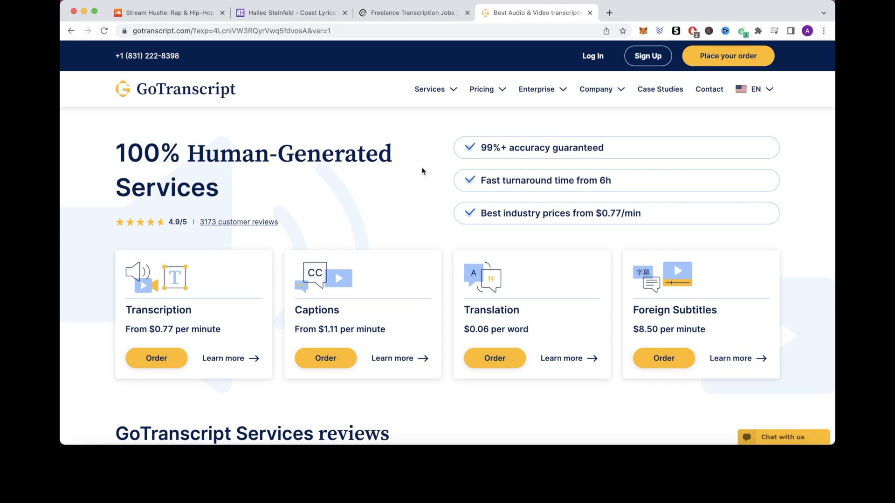
{"action": "mouse_move", "coordinate": [600, 138]}
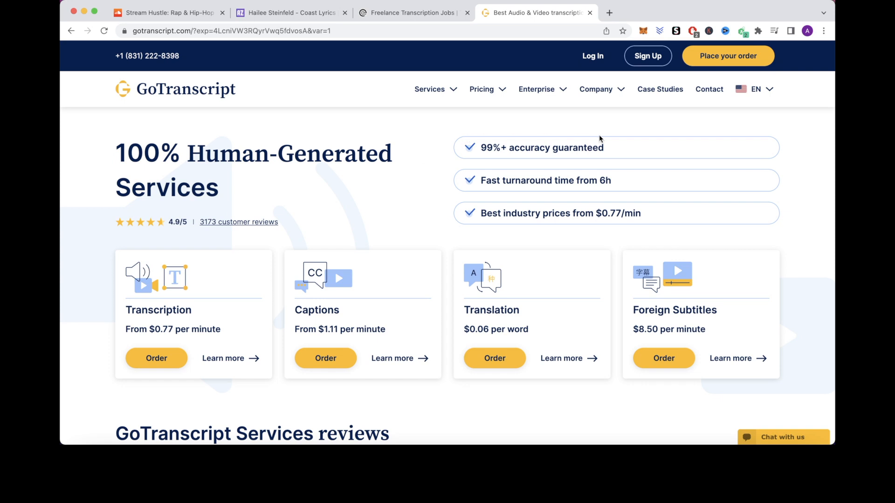
{"action": "mouse_move", "coordinate": [652, 125]}
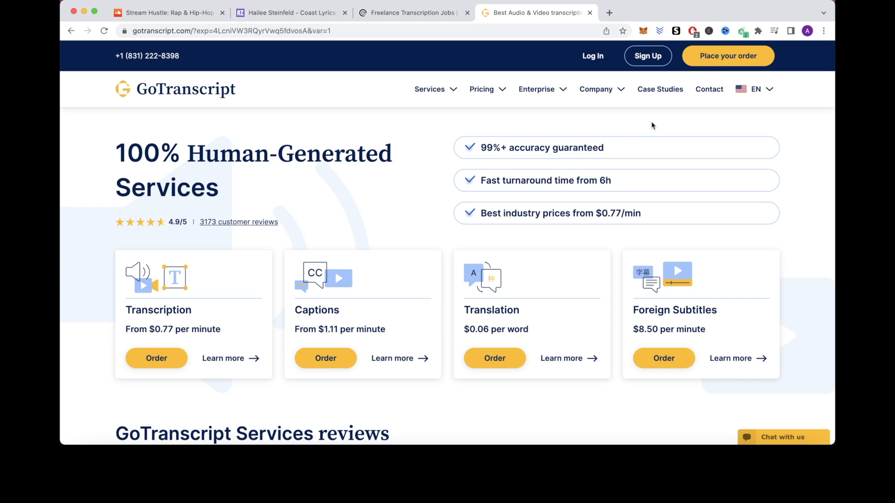
{"action": "mouse_move", "coordinate": [426, 217]}
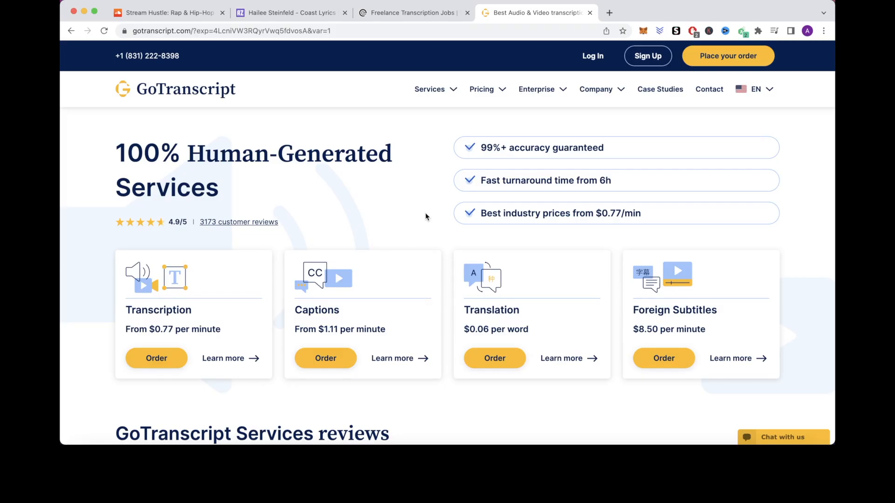
Open Work under For Transcriptionists, view the pay rates and Apply now to reach the account signup form
{"action": "scroll", "scroll_direction": "down", "scroll_amount": 3}
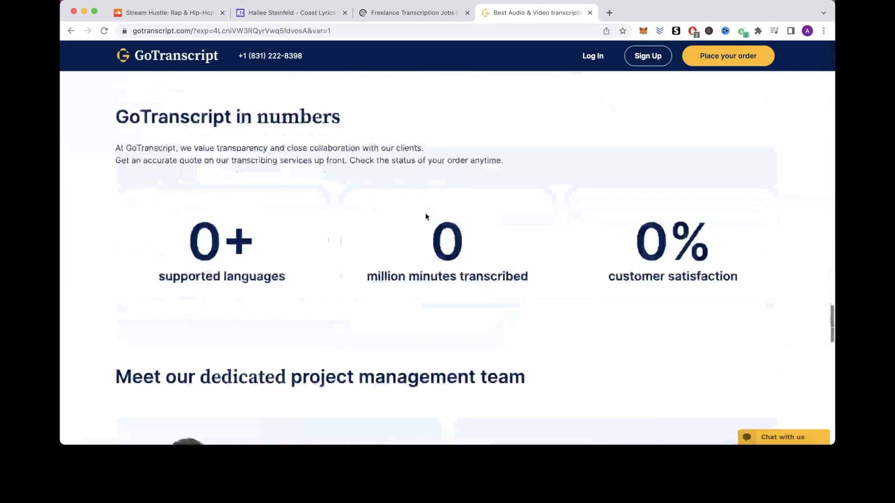
{"action": "scroll", "scroll_direction": "down", "scroll_amount": 3}
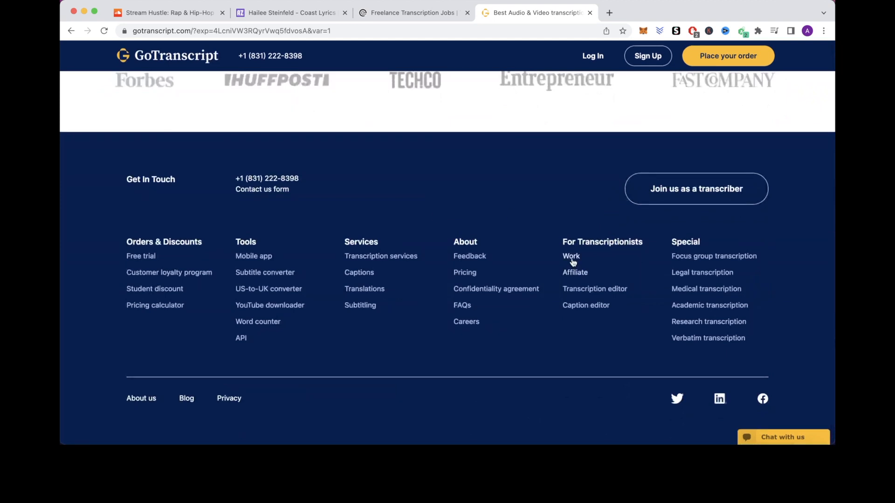
{"action": "left_click", "coordinate": [570, 256]}
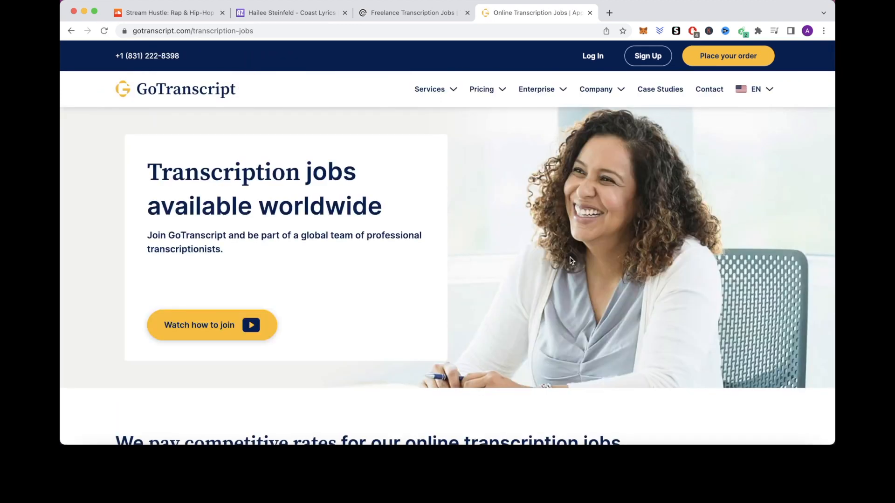
{"action": "mouse_move", "coordinate": [452, 217]}
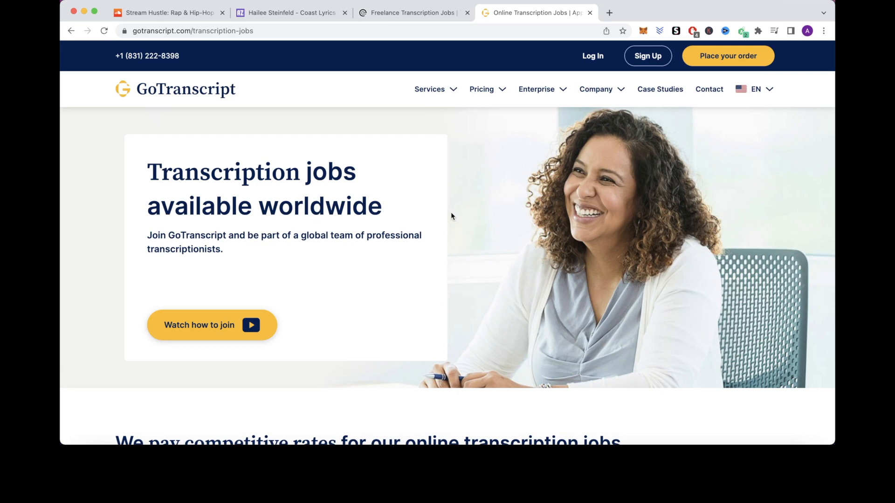
{"action": "scroll", "scroll_direction": "down", "scroll_amount": 3}
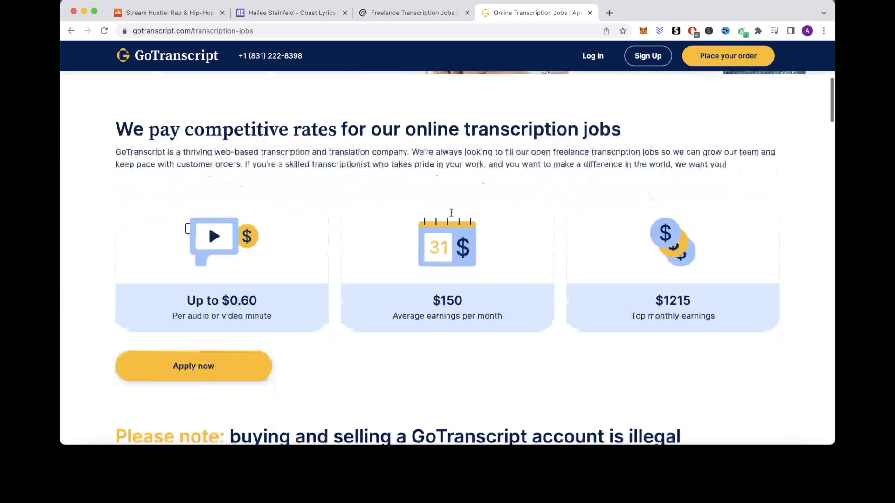
{"action": "scroll", "scroll_direction": "down", "scroll_amount": 3}
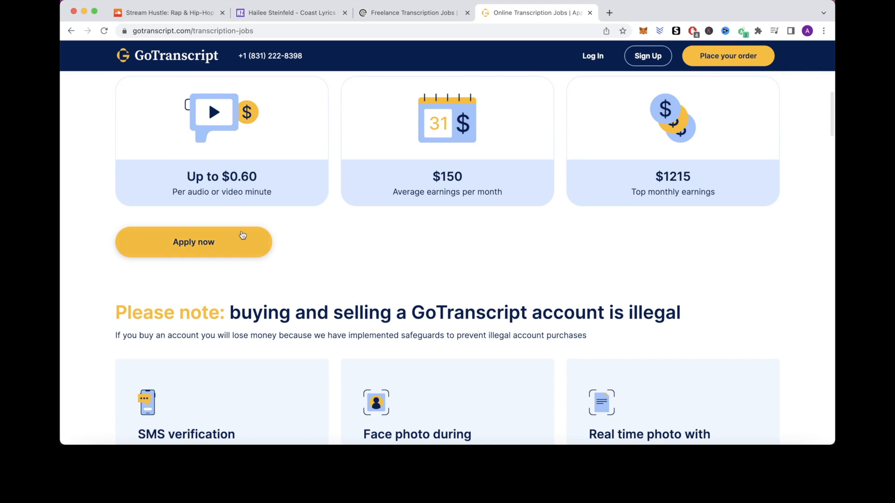
{"action": "left_click", "coordinate": [194, 242]}
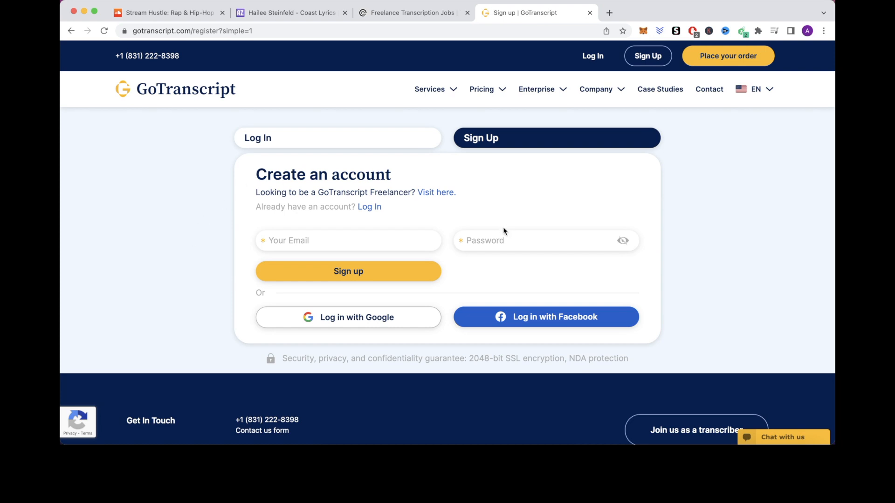
{"action": "mouse_move", "coordinate": [483, 270]}
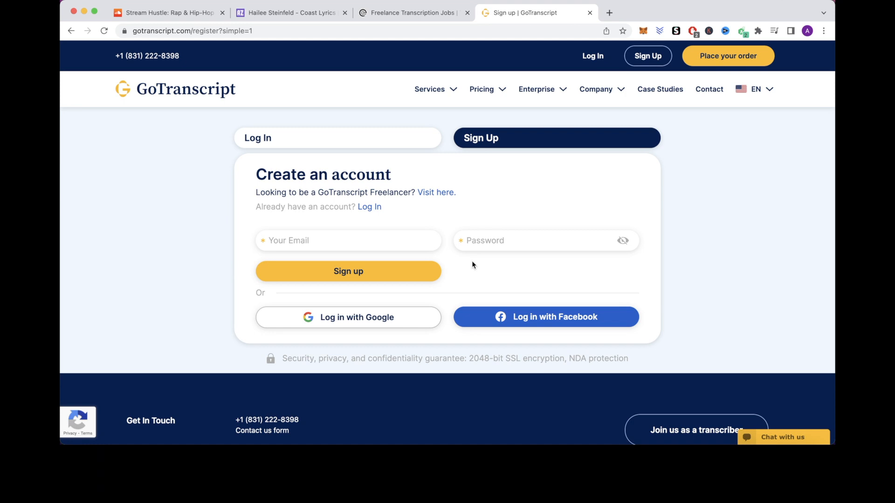
{"action": "mouse_move", "coordinate": [750, 242]}
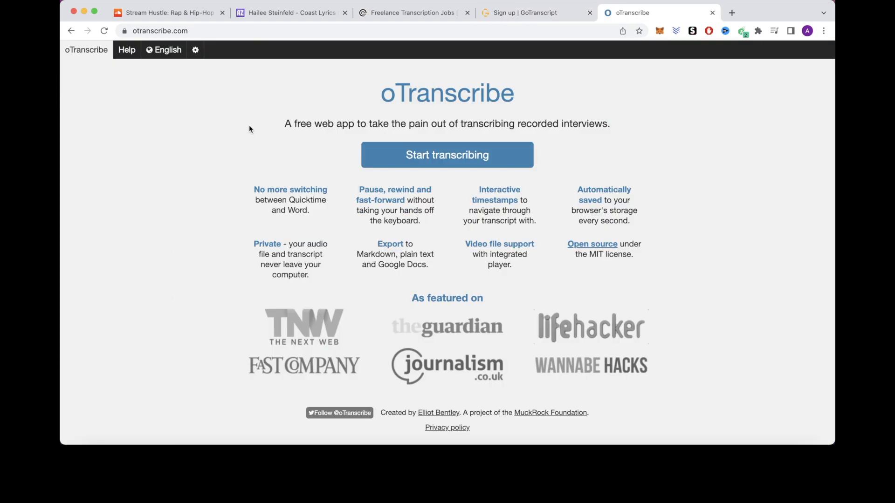
{"action": "mouse_move", "coordinate": [288, 144]}
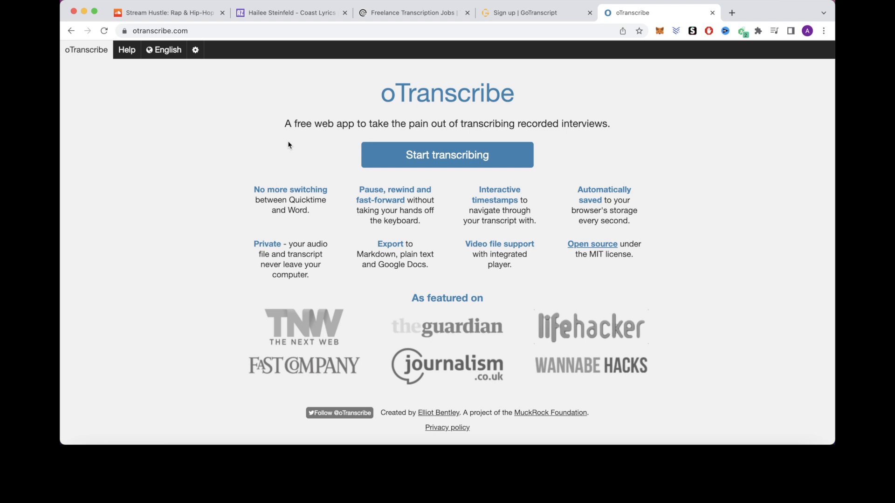
Read the oTranscribe tagline about transcribing interviews and start a transcription session
{"action": "left_click_drag", "start_coordinate": [285, 123], "coordinate": [403, 123]}
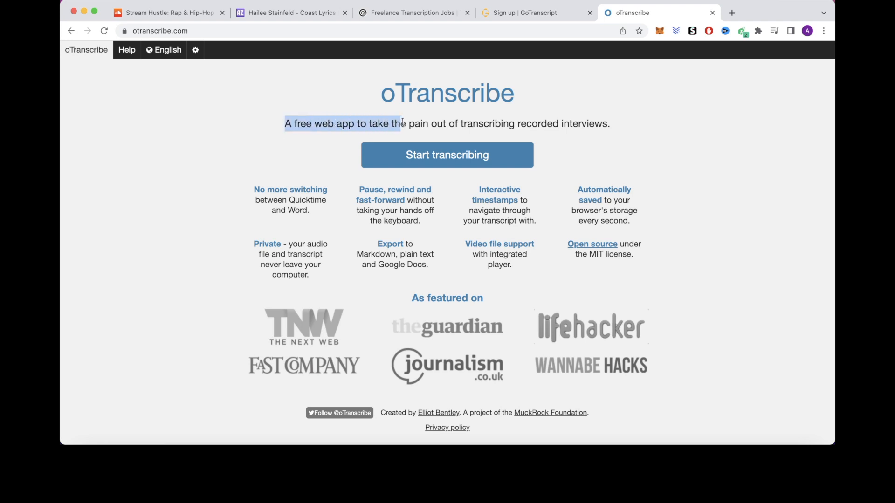
{"action": "left_click_drag", "start_coordinate": [401, 123], "coordinate": [600, 123]}
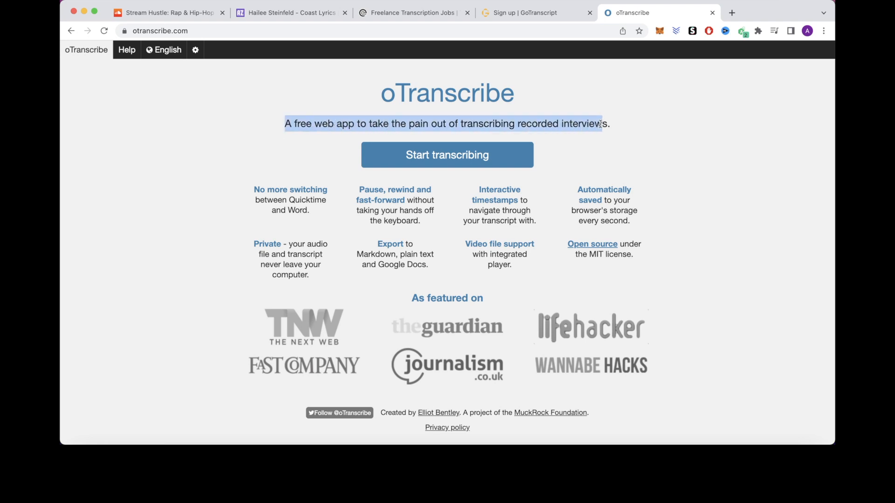
{"action": "left_click", "coordinate": [667, 133]}
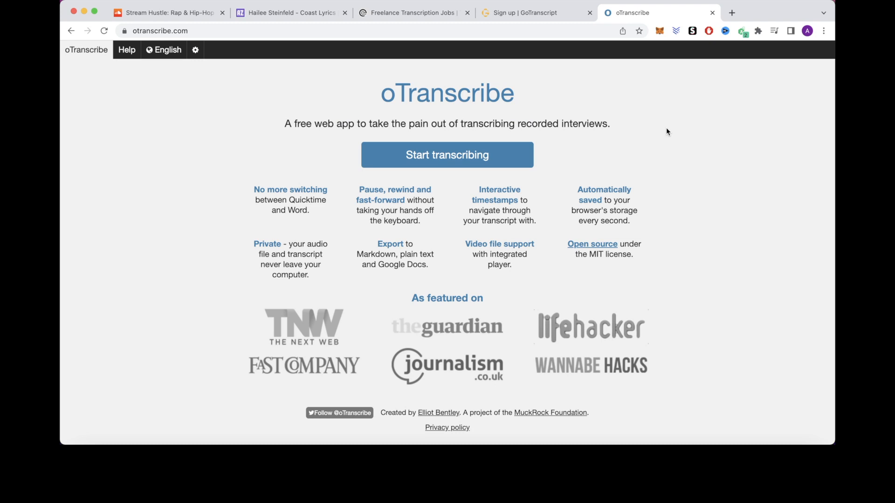
{"action": "mouse_move", "coordinate": [446, 162]}
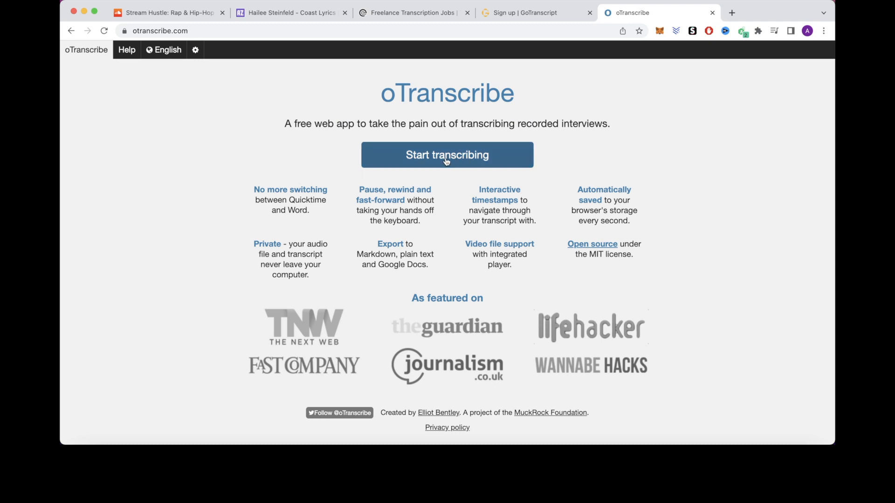
{"action": "left_click", "coordinate": [447, 154]}
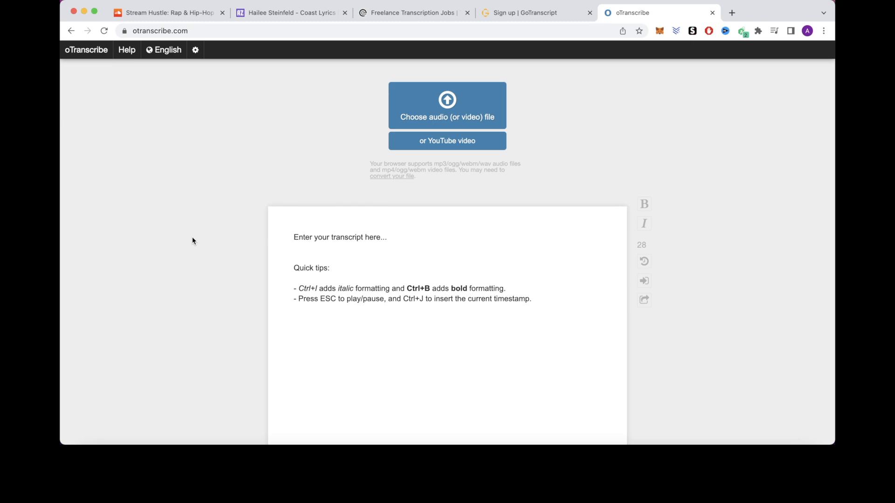
{"action": "mouse_move", "coordinate": [434, 106]}
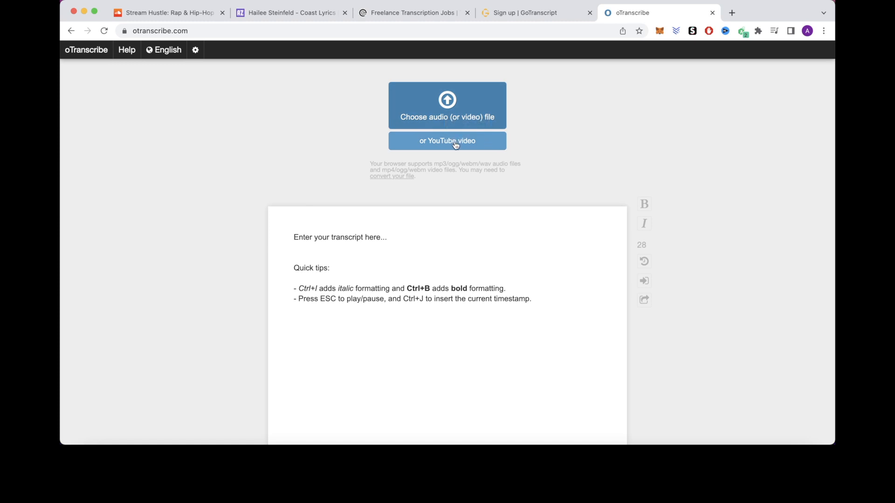
{"action": "mouse_move", "coordinate": [285, 178]}
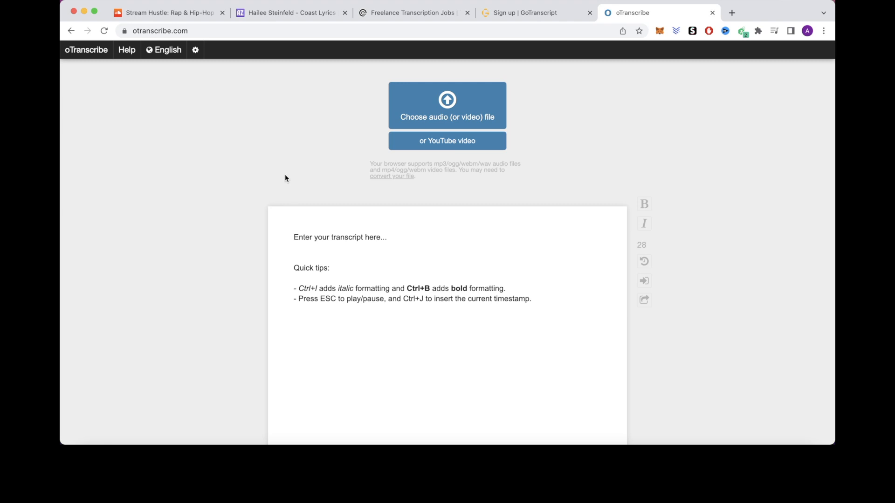
View the playlist's Share panel and its Embed code with the player preview on SoundCloud
{"action": "left_click", "coordinate": [168, 13]}
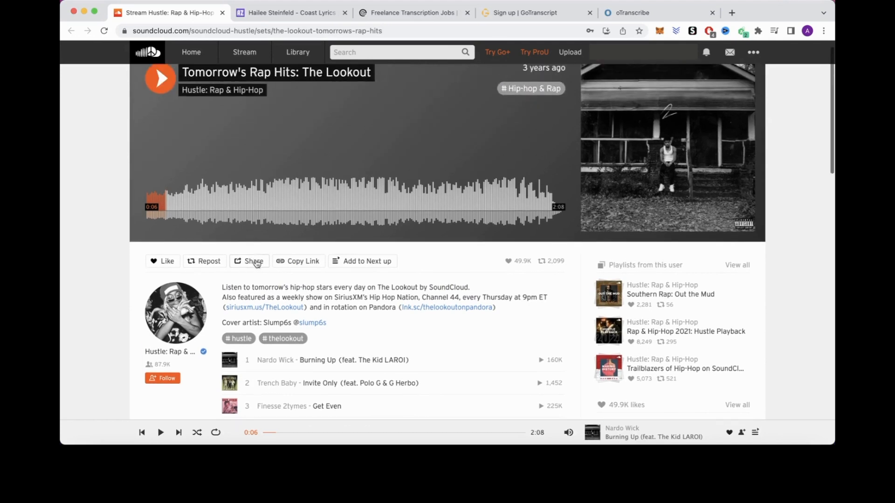
{"action": "left_click", "coordinate": [250, 261]}
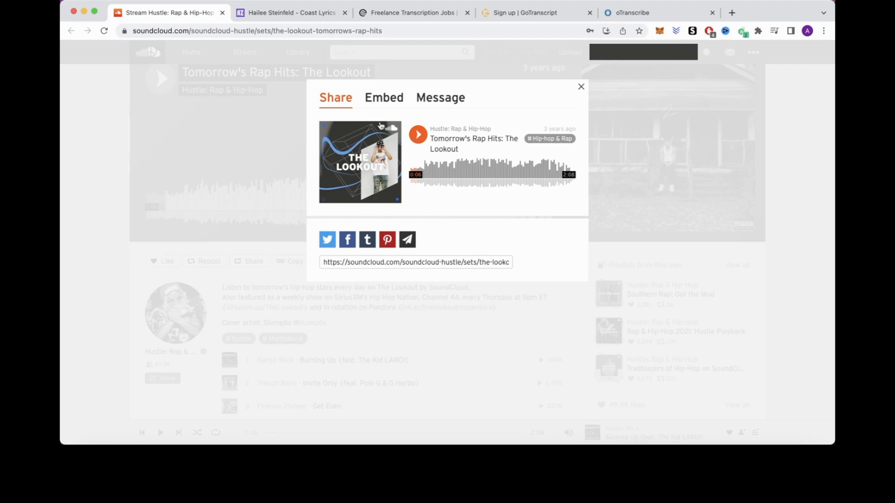
{"action": "left_click", "coordinate": [384, 97]}
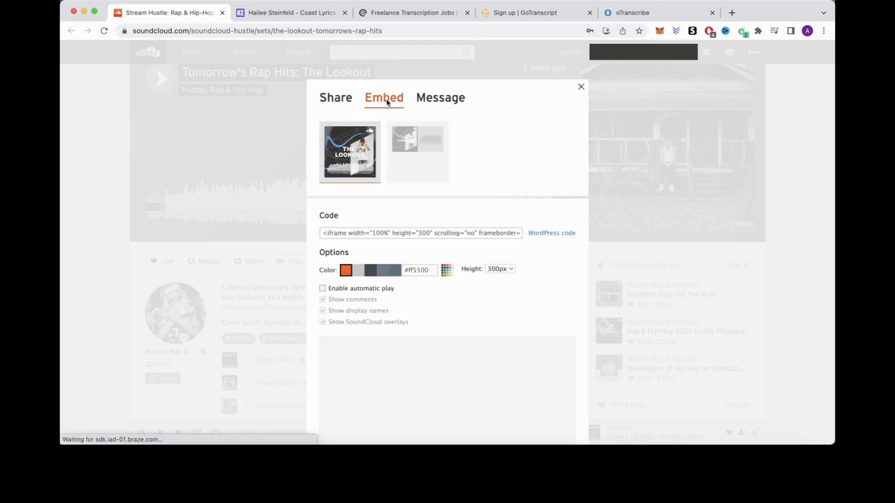
{"action": "scroll", "scroll_direction": "down", "scroll_amount": 3}
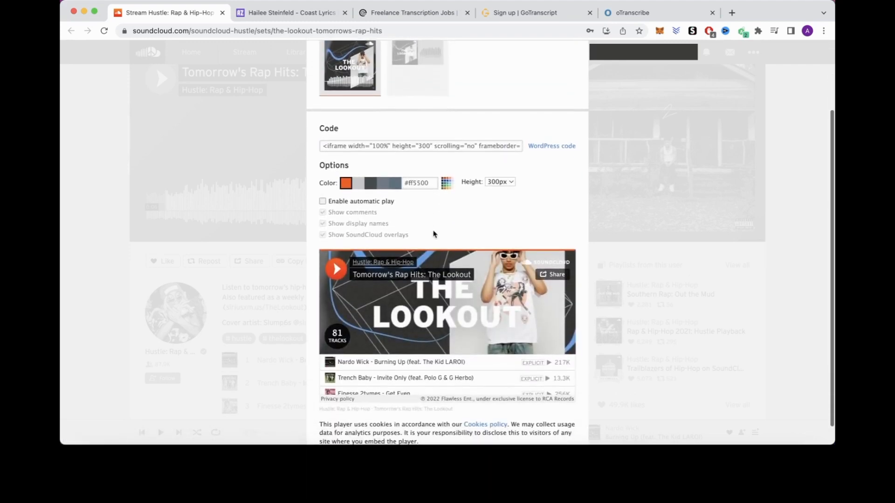
{"action": "left_click", "coordinate": [336, 98]}
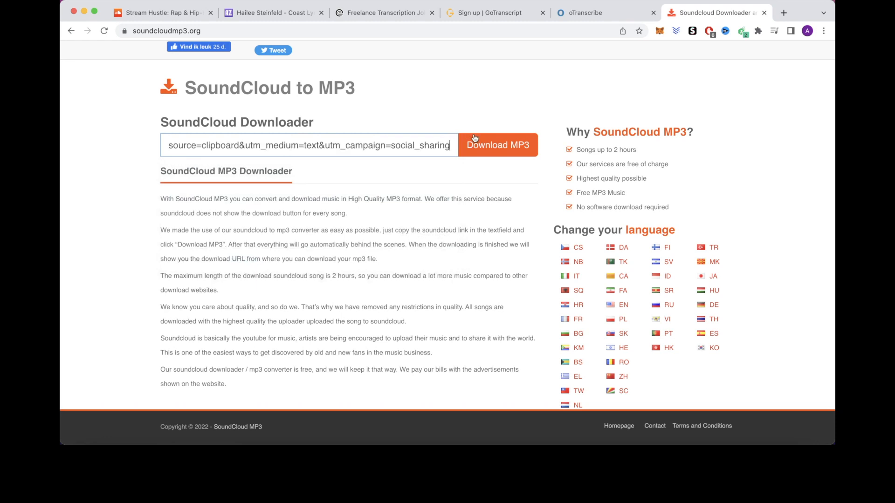
Start the 320 Kbps MP3 conversion of the pasted Tomorrow's Rap Hits: The Lookout link
{"action": "left_click", "coordinate": [498, 145]}
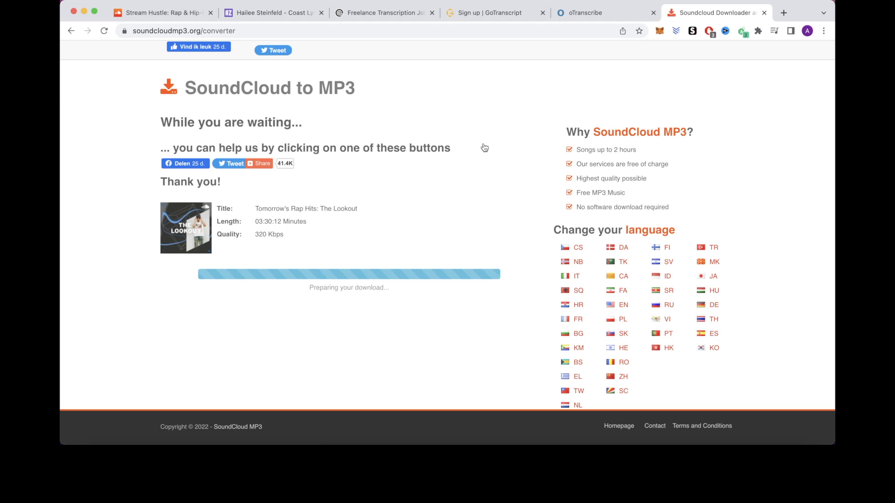
{"action": "mouse_move", "coordinate": [444, 215]}
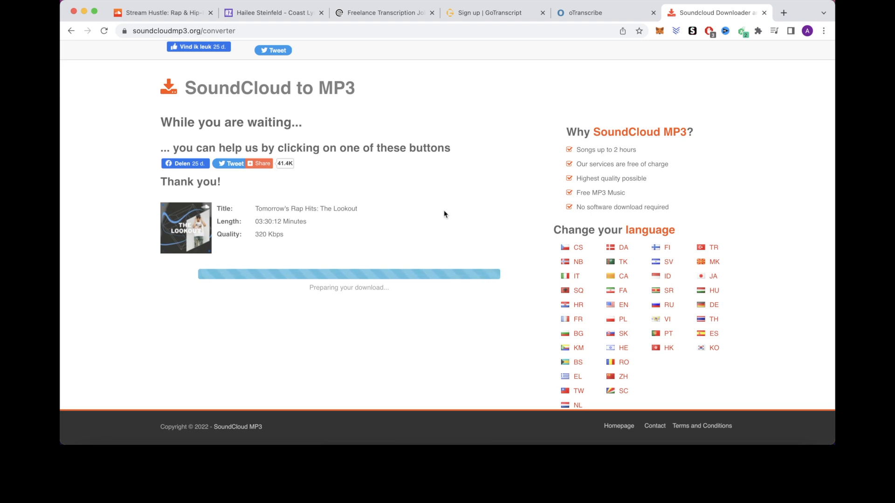
Return to the oTranscribe start page with its empty transcript editor
{"action": "left_click", "coordinate": [585, 14]}
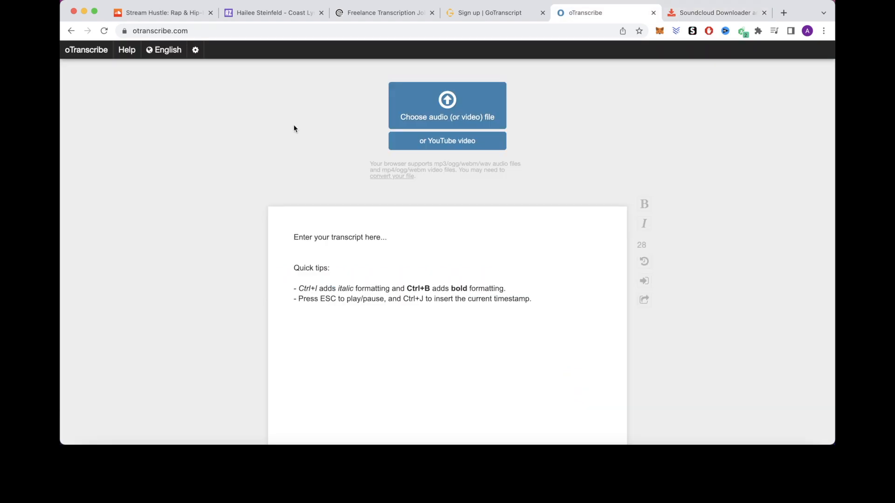
{"action": "mouse_move", "coordinate": [345, 118]}
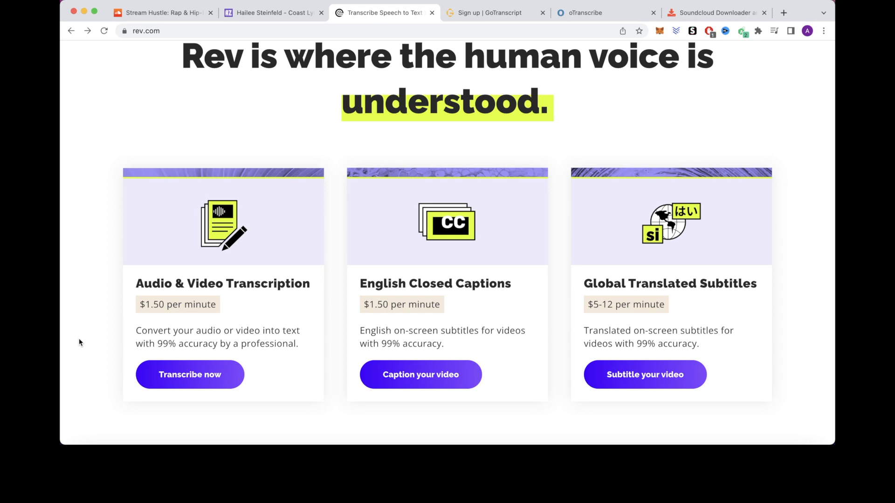
{"action": "mouse_move", "coordinate": [178, 288]}
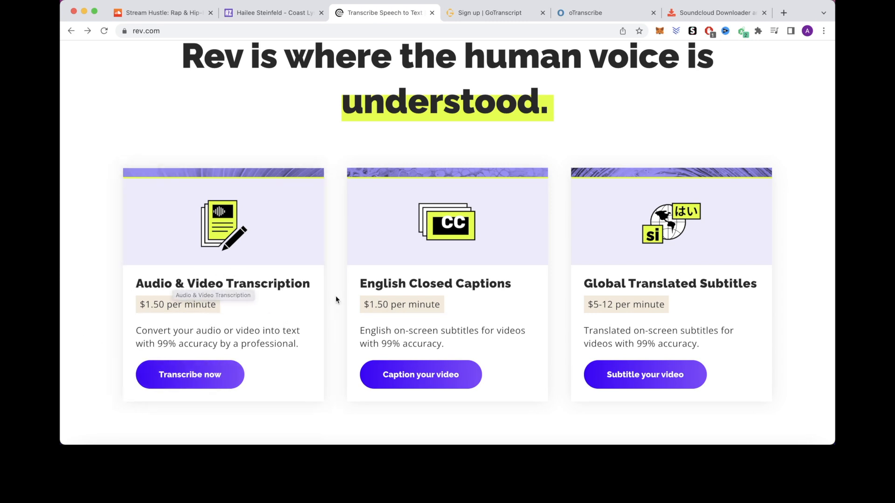
{"action": "mouse_move", "coordinate": [558, 293]}
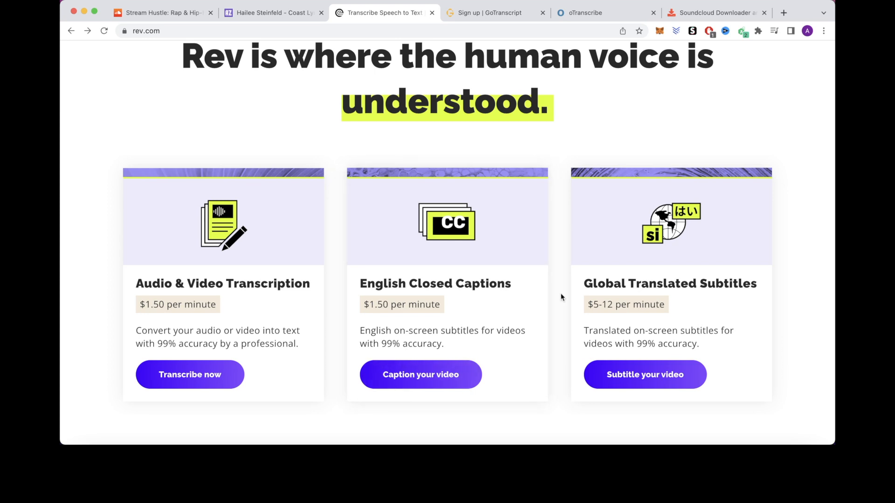
Browse the Chinese-language SoundCloud playlist's numbered track list past entry 30
{"action": "left_click", "coordinate": [163, 13]}
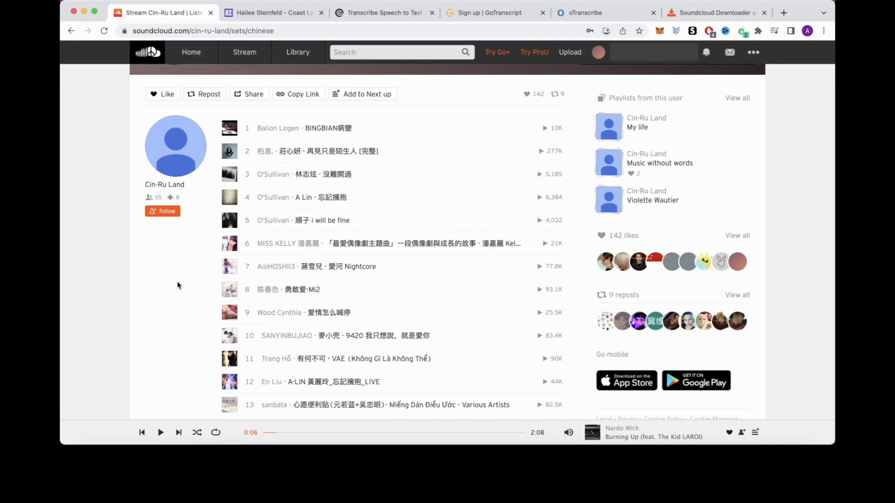
{"action": "scroll", "scroll_direction": "down", "scroll_amount": 3}
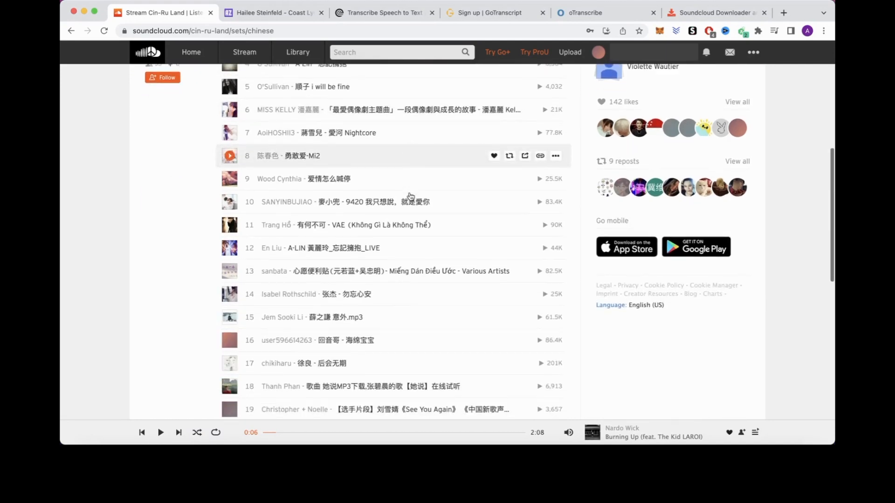
{"action": "scroll", "scroll_direction": "down", "scroll_amount": 3}
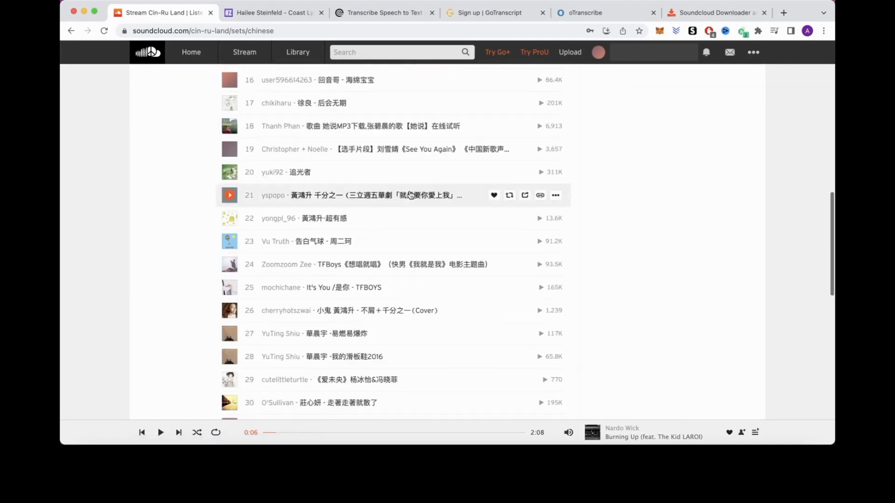
{"action": "scroll", "scroll_direction": "down", "scroll_amount": 3}
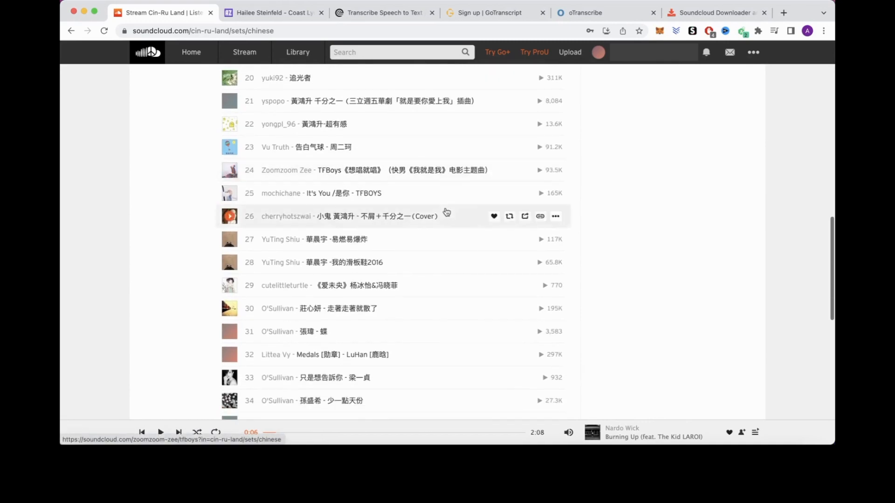
{"action": "scroll", "scroll_direction": "down", "scroll_amount": 3}
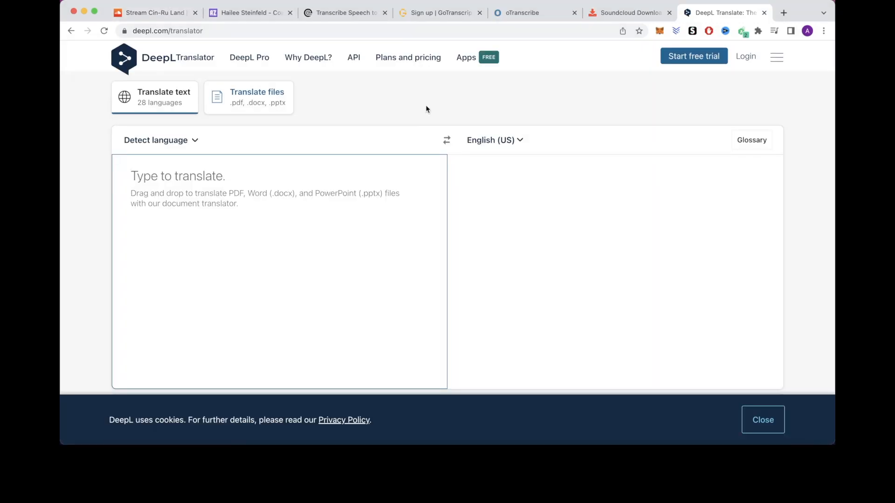
View DeepL's source language list and leave it on detect language with target English (US)
{"action": "left_click", "coordinate": [217, 189]}
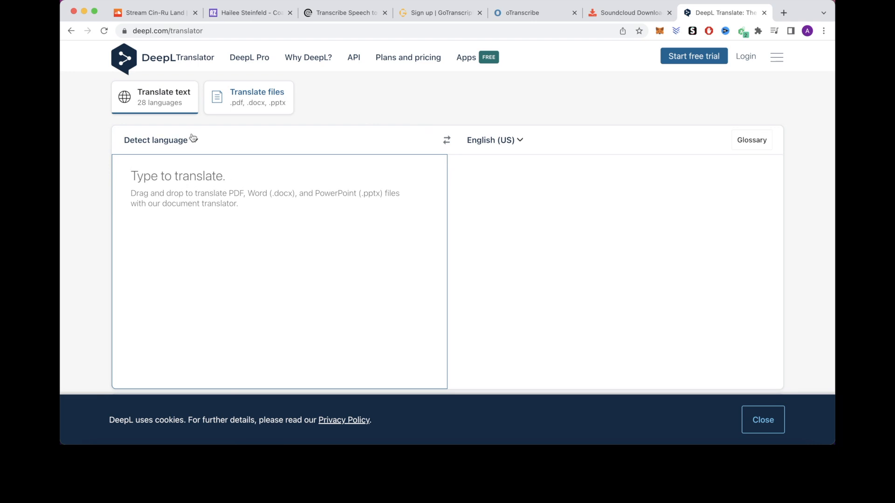
{"action": "left_click", "coordinate": [155, 140]}
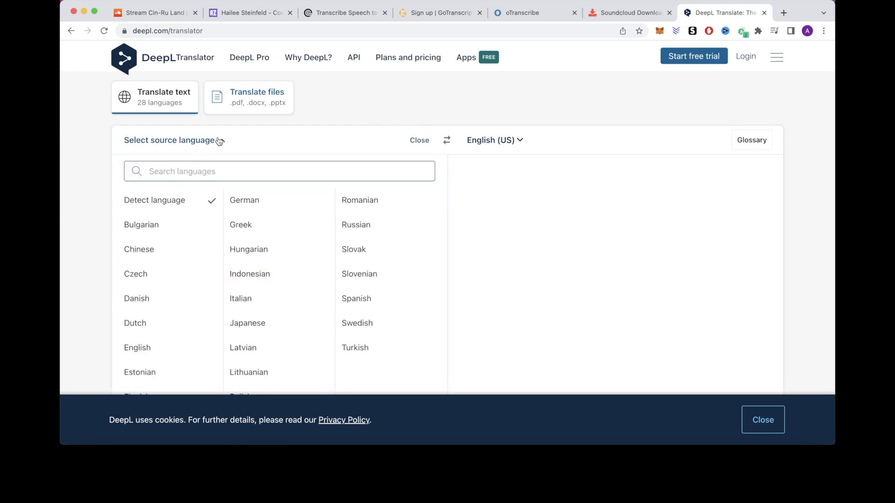
{"action": "left_click", "coordinate": [420, 140]}
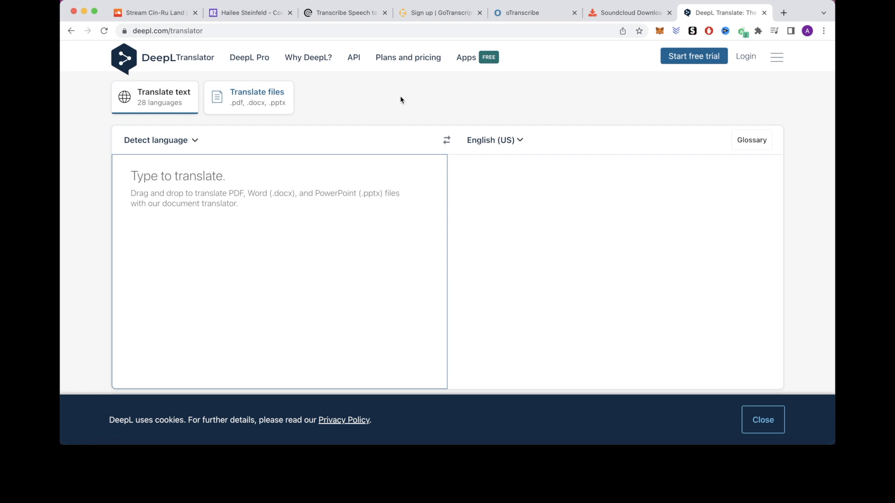
{"action": "mouse_move", "coordinate": [451, 113]}
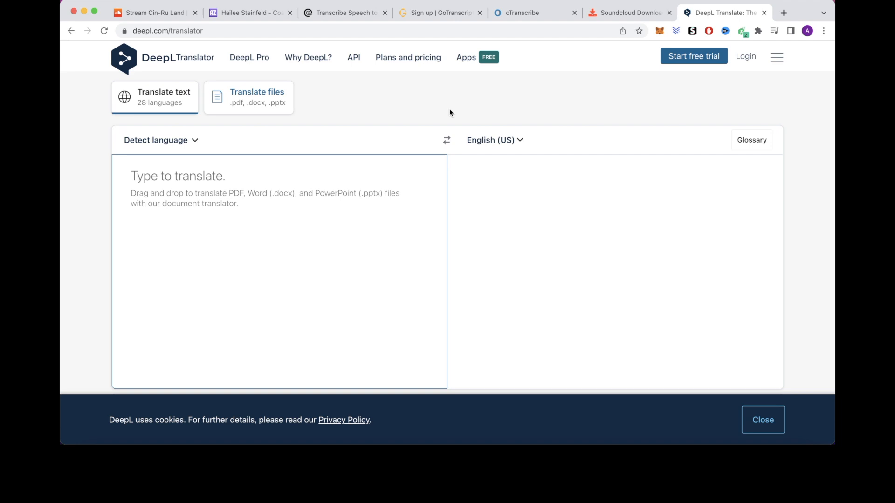
{"action": "mouse_move", "coordinate": [378, 113]}
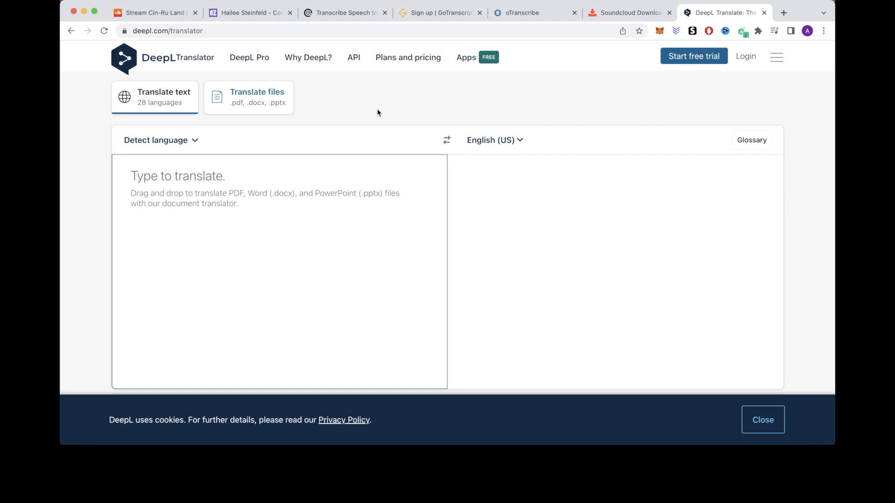
{"action": "mouse_move", "coordinate": [374, 111]}
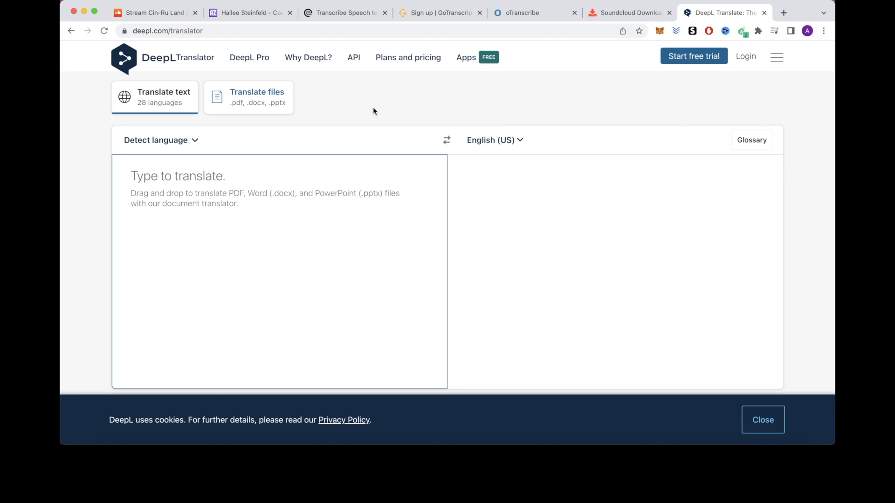